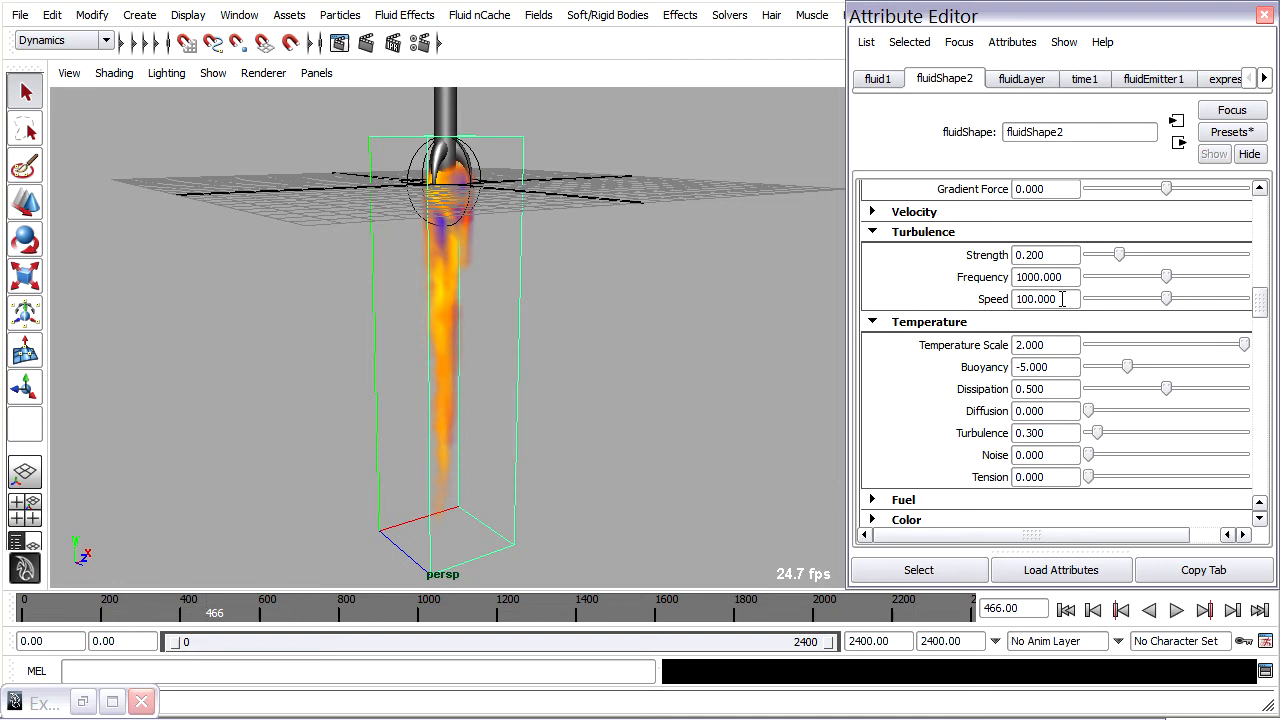
# Review fluidShape2's density, turbulence and temperature settings in the Attribute Editor
pyautogui.scroll(3)
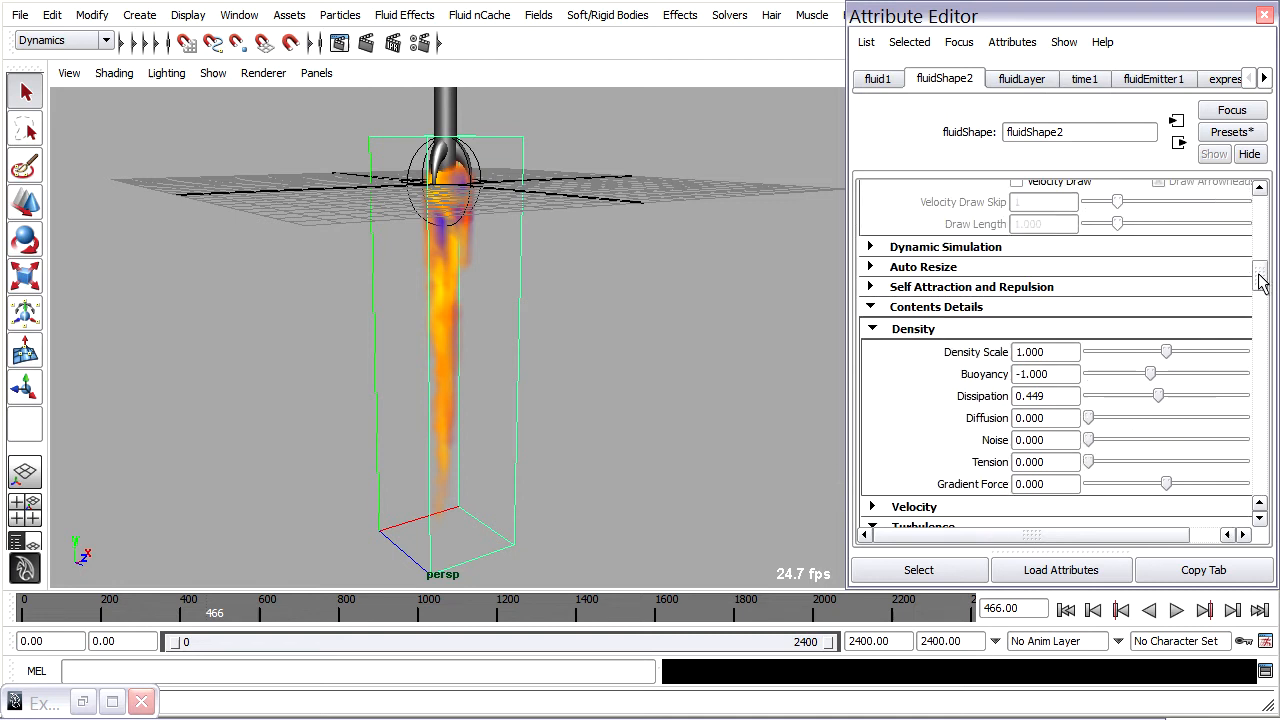
pyautogui.scroll(3)
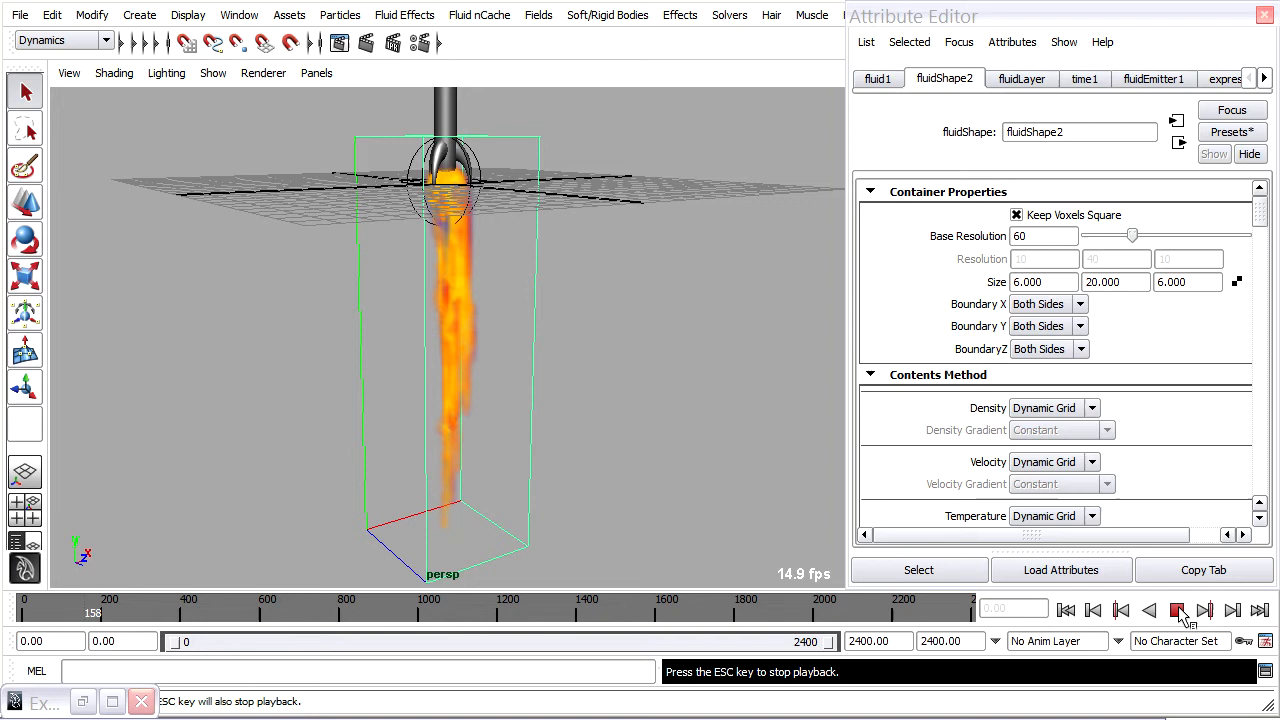
# Stop the flame playback at frame 173, test-render the frame and dismiss the Render View
pyautogui.click(1178, 610)
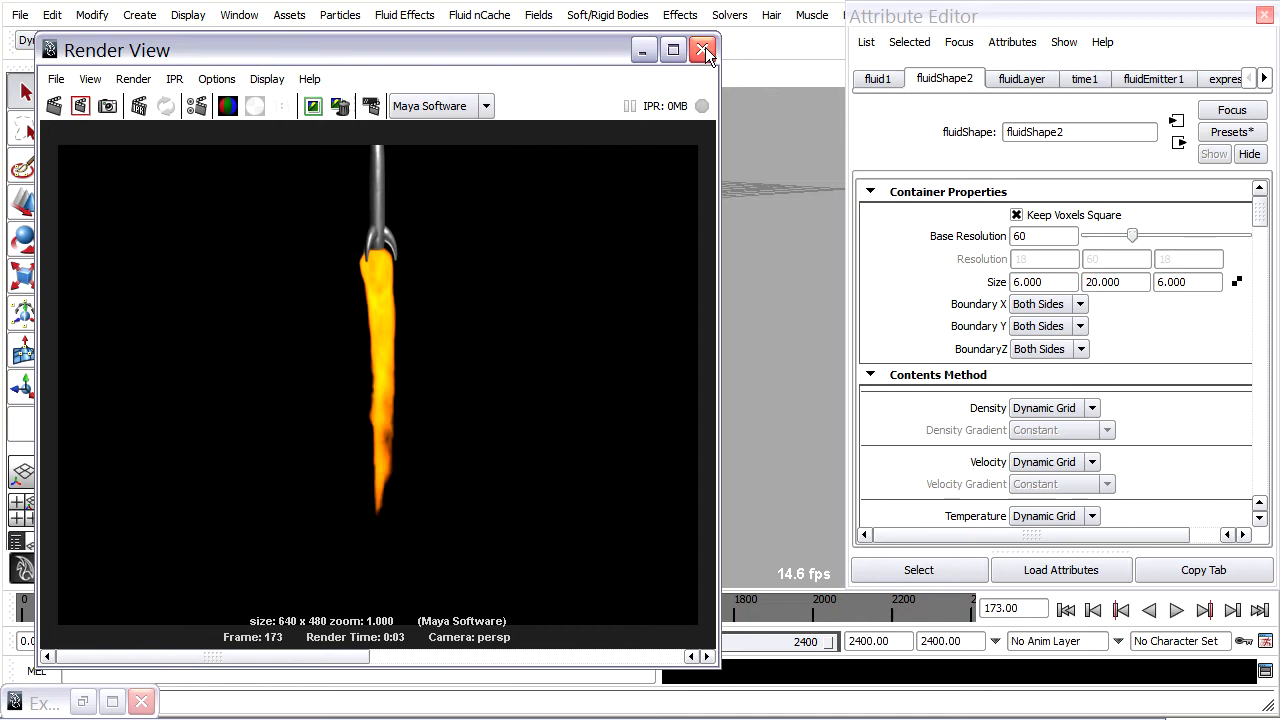
pyautogui.click(704, 50)
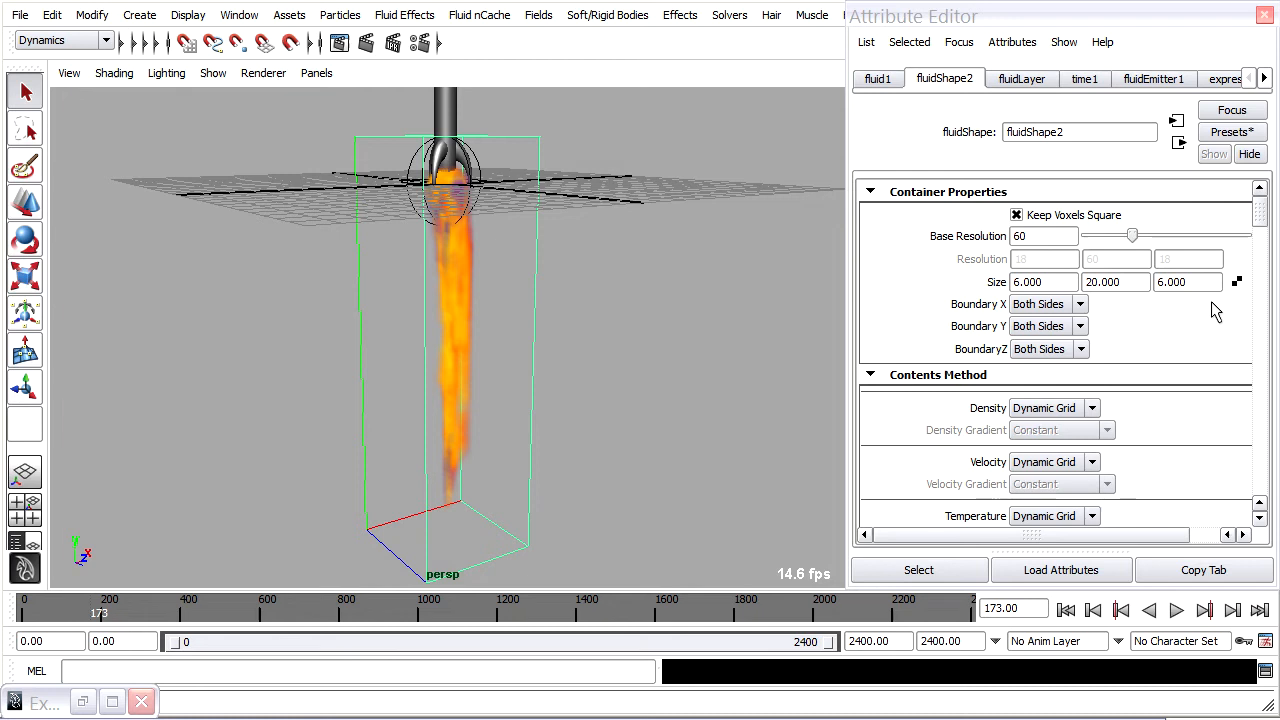
pyautogui.moveTo(924, 658)
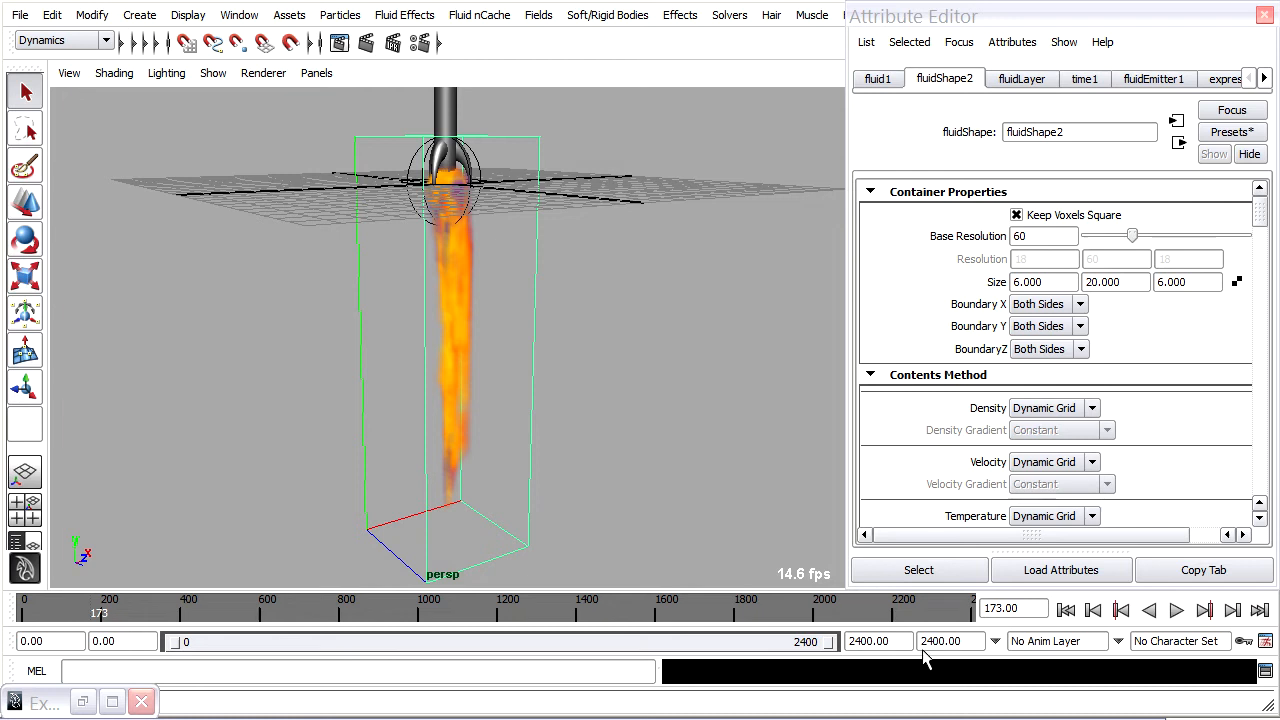
# Set the playback end to frame 240, rewind and replay the flame simulation
pyautogui.tripleClick(878, 640)
pyautogui.write('240')
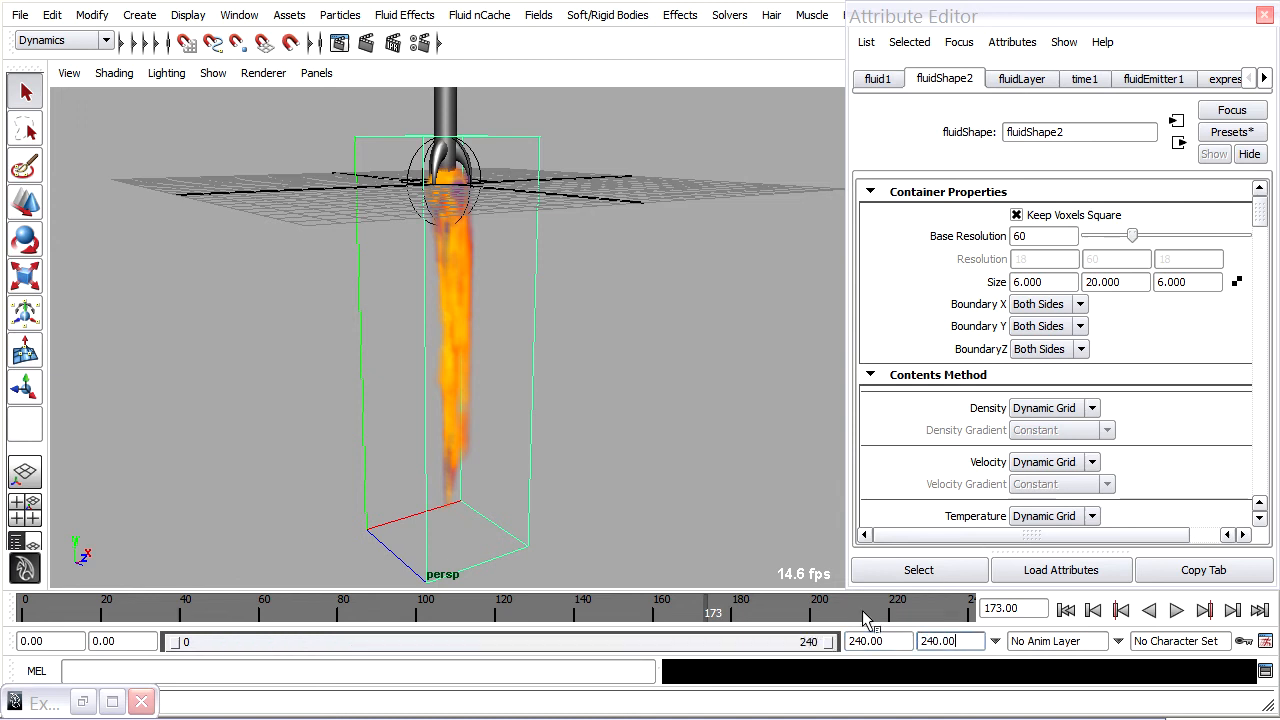
pyautogui.click(1176, 610)
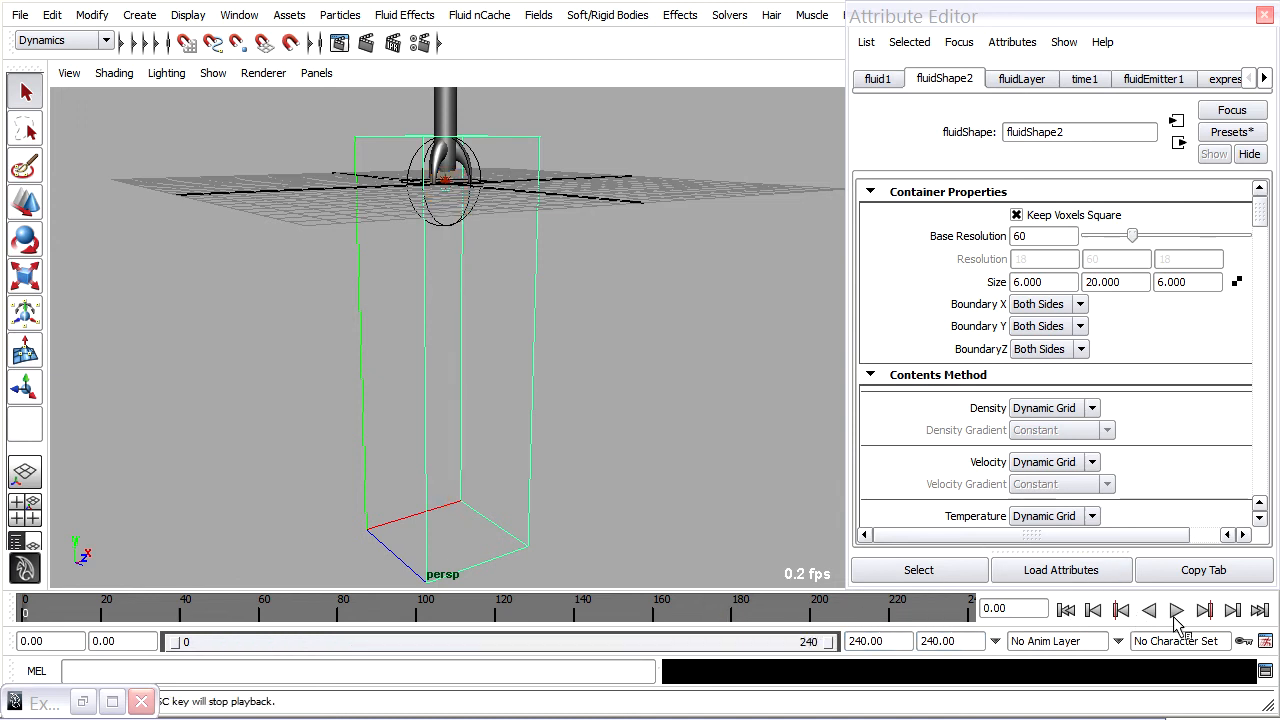
pyautogui.click(1176, 610)
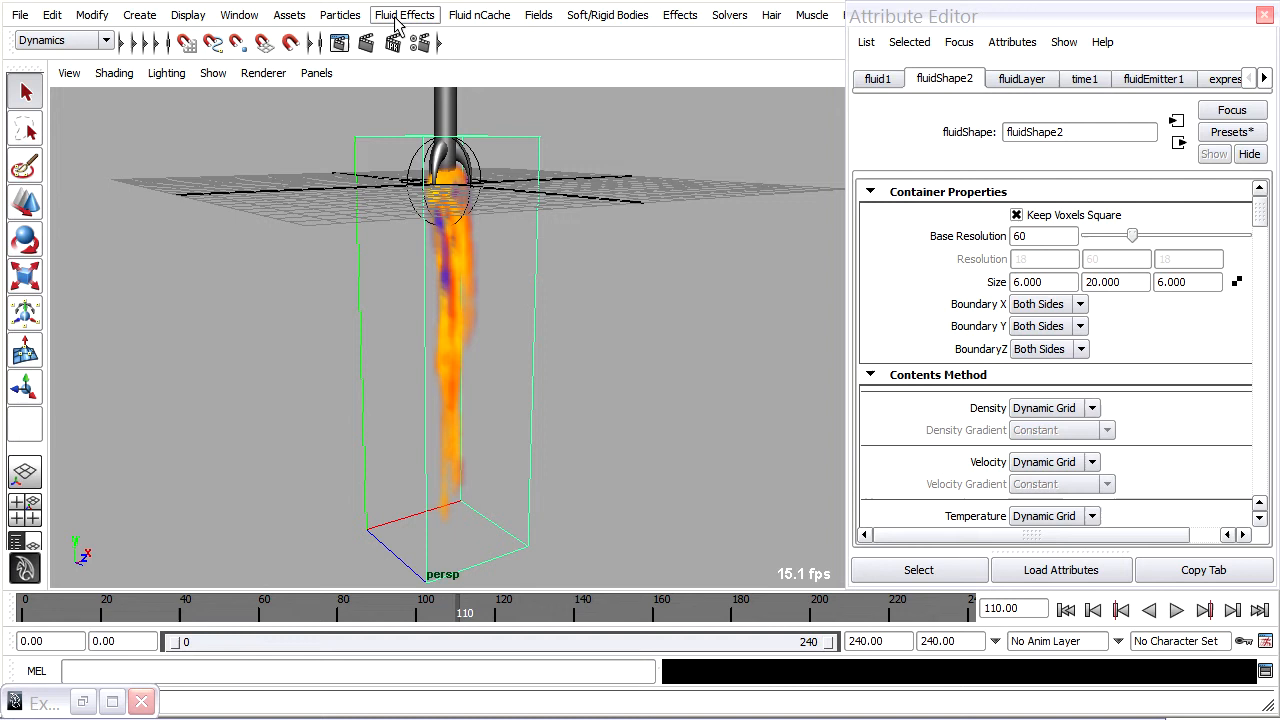
# Store the frame-110 flame as the fluid's initial state via Fluid Effects > Set Initial State, then rewind and replay
pyautogui.click(404, 14)
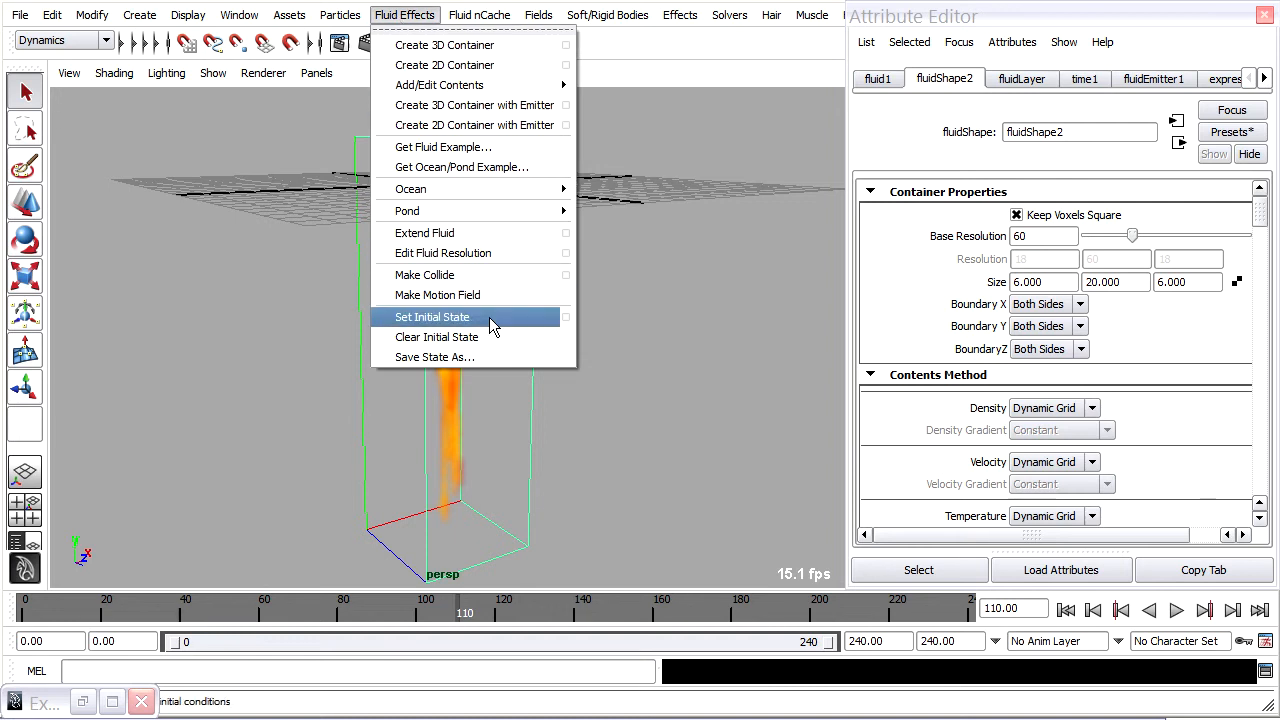
pyautogui.moveTo(518, 324)
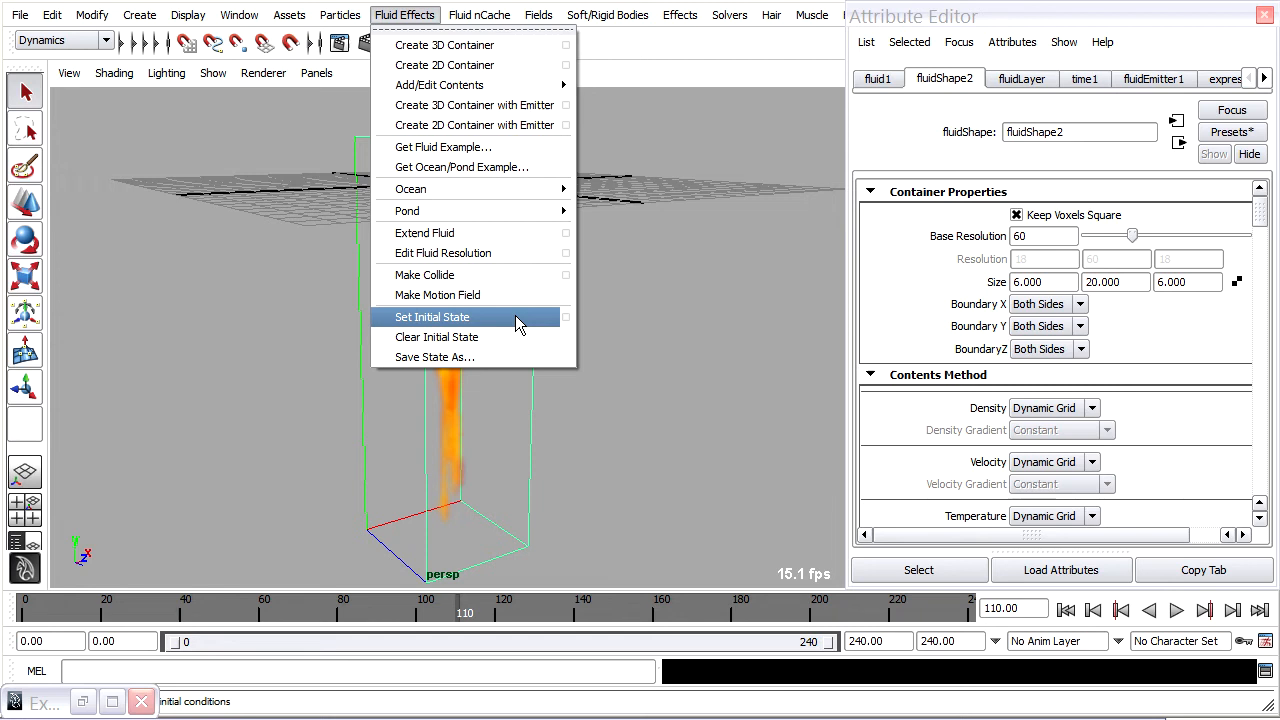
pyautogui.click(432, 316)
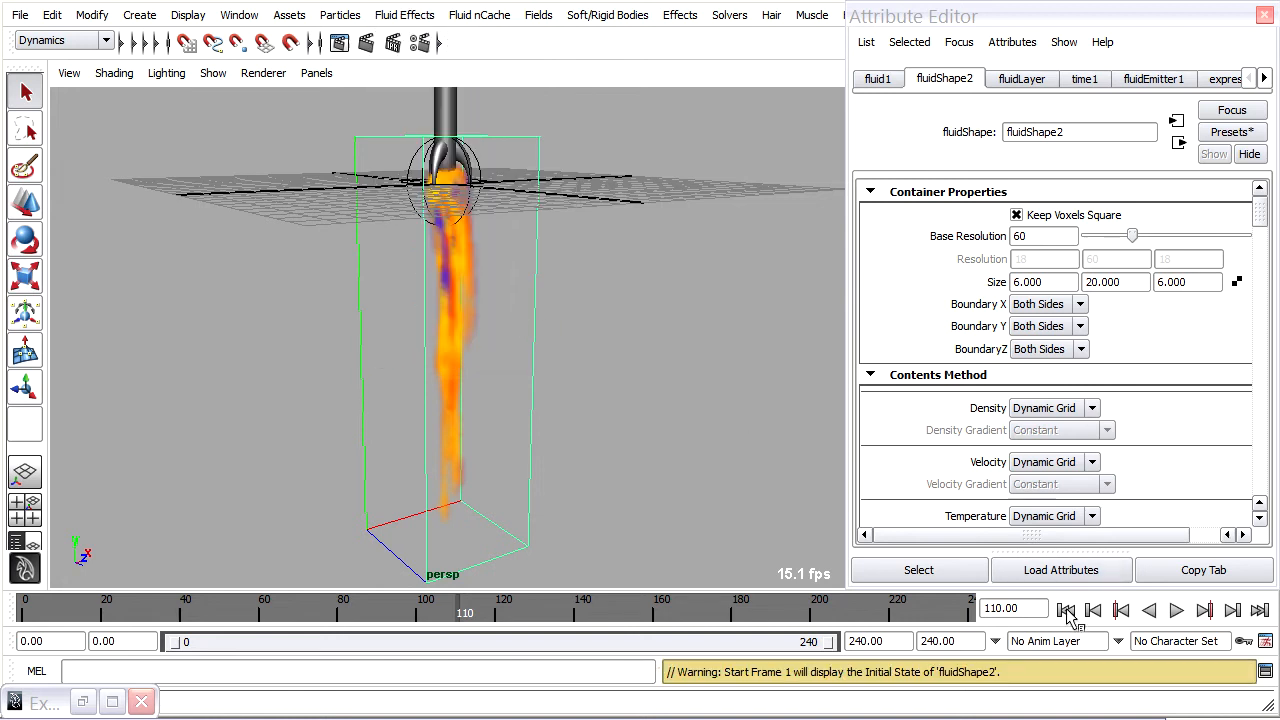
pyautogui.click(1066, 610)
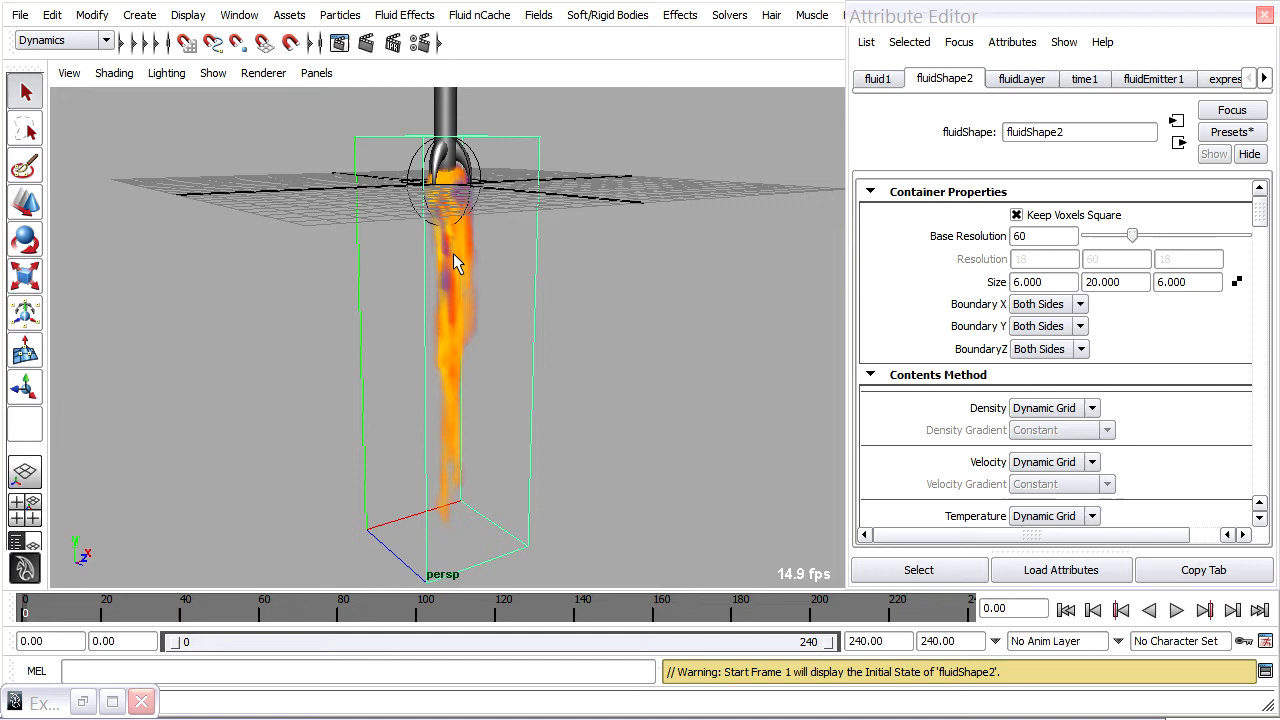
pyautogui.click(1176, 610)
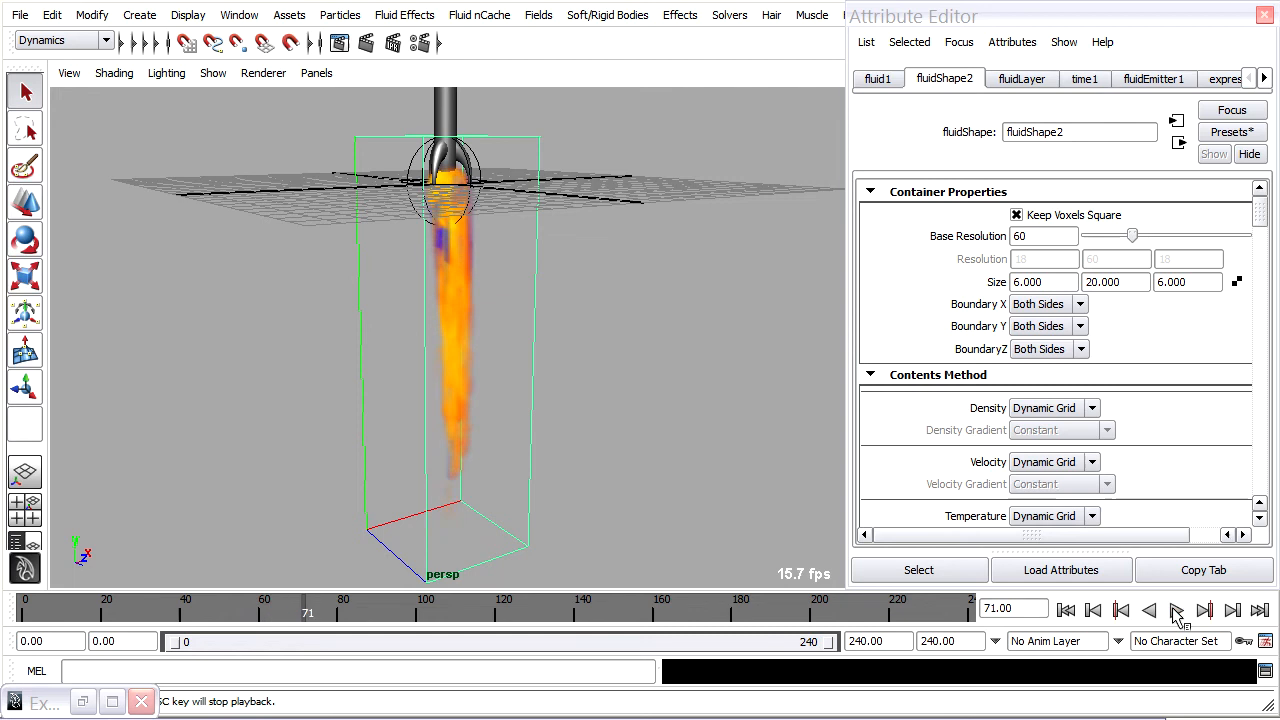
pyautogui.click(1176, 612)
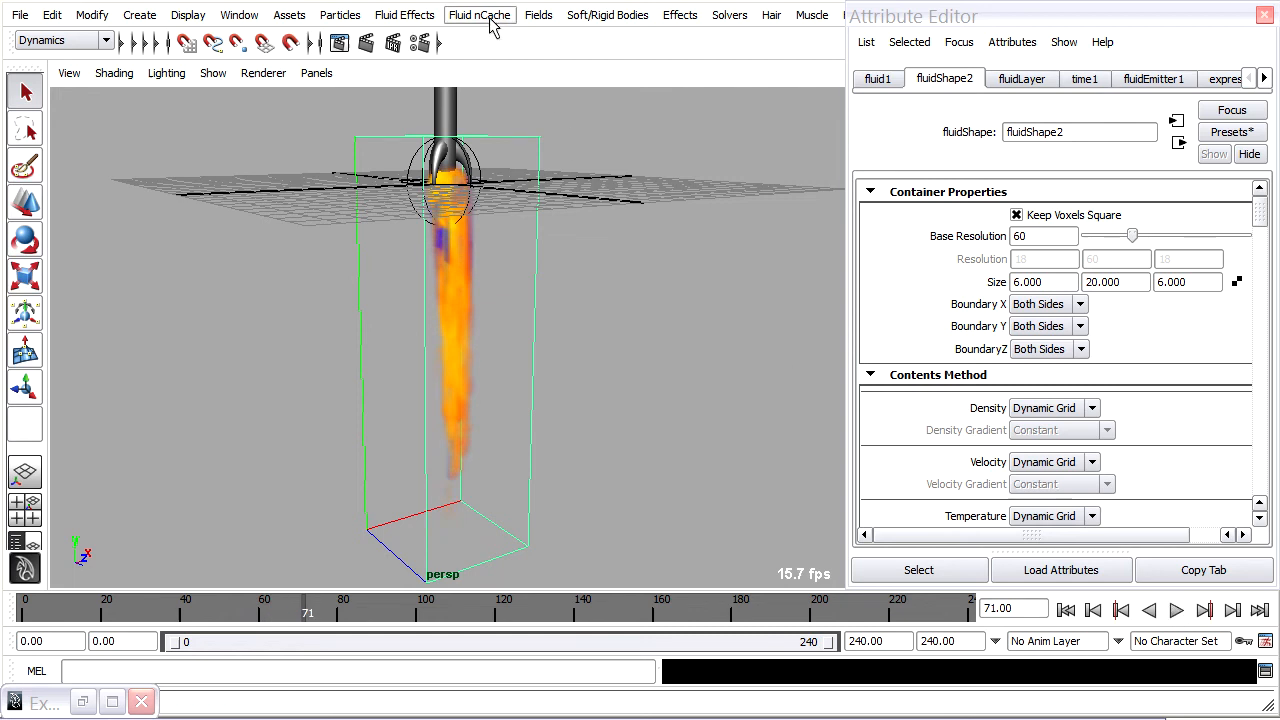
# Create a new fluid nCache for the flame over the time slider range, one file per frame
pyautogui.click(480, 14)
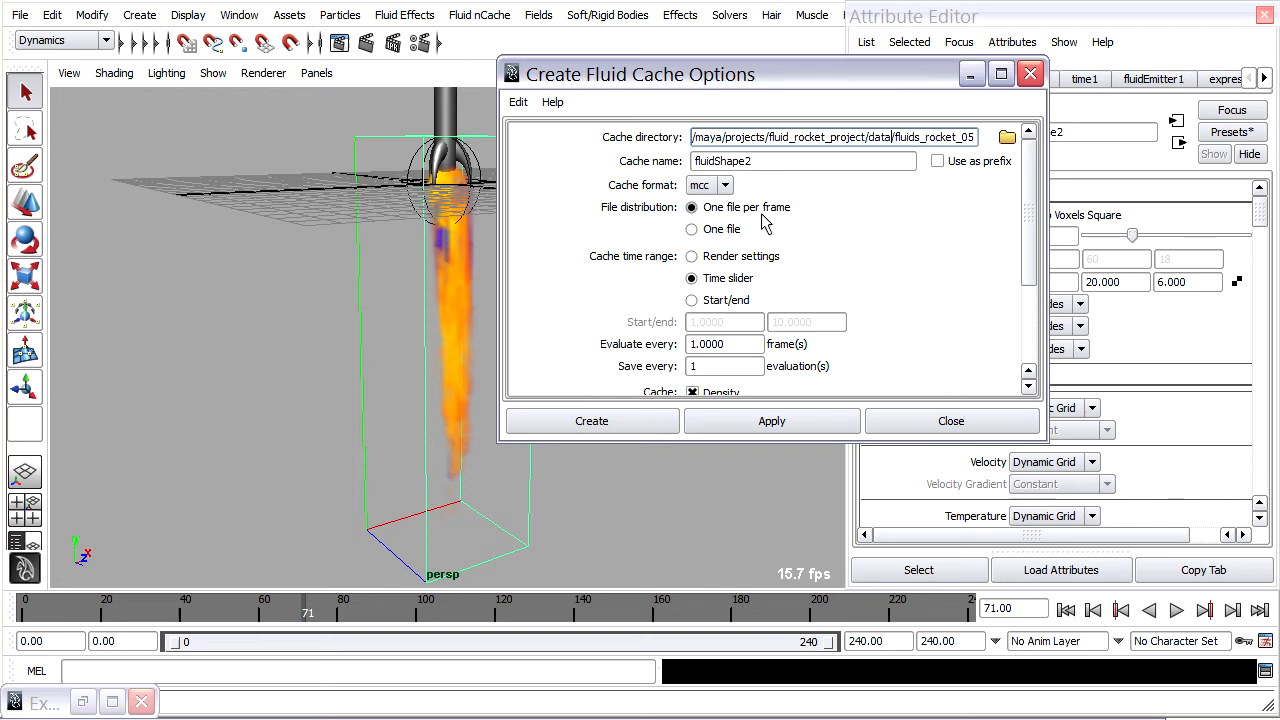
pyautogui.moveTo(764, 232)
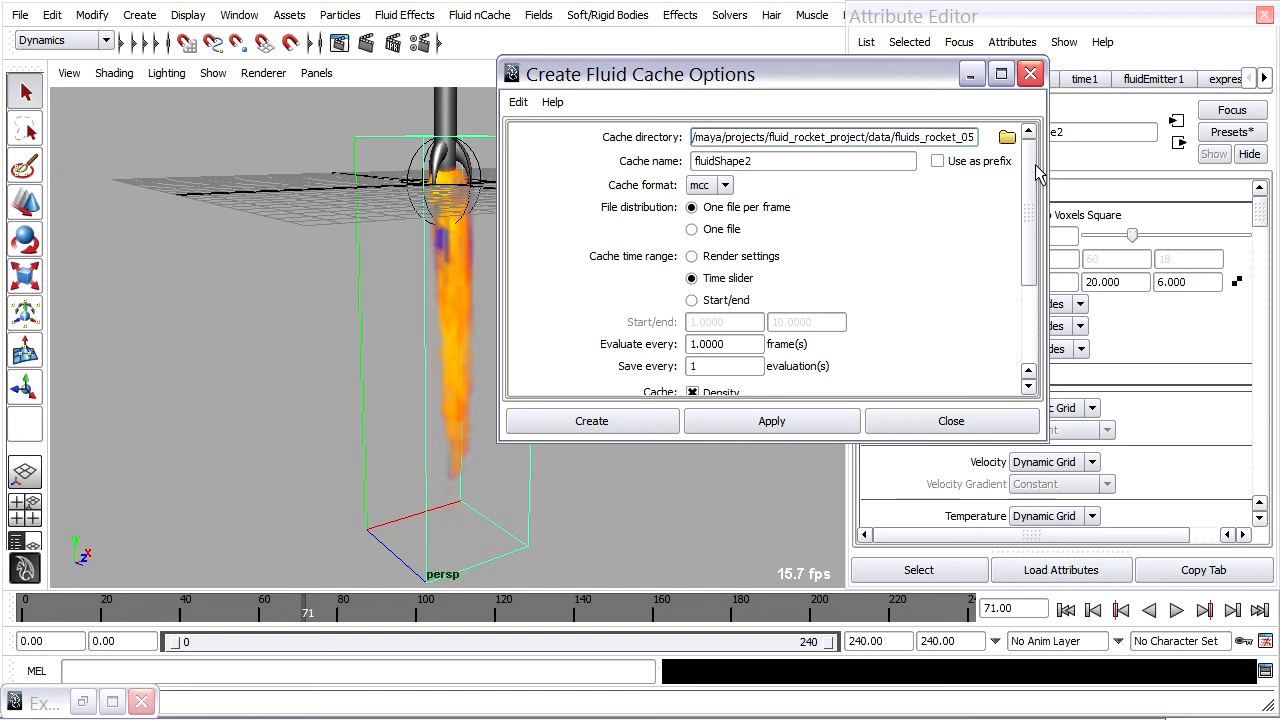
pyautogui.scroll(-3)
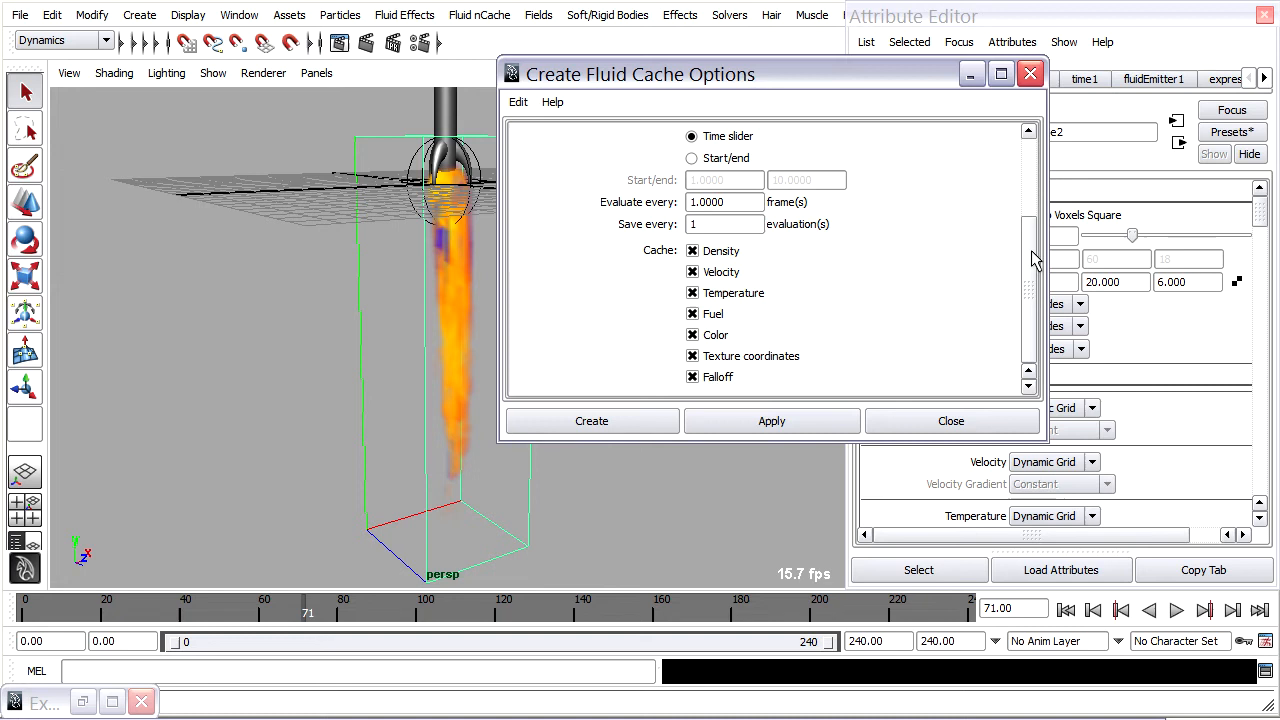
pyautogui.click(592, 420)
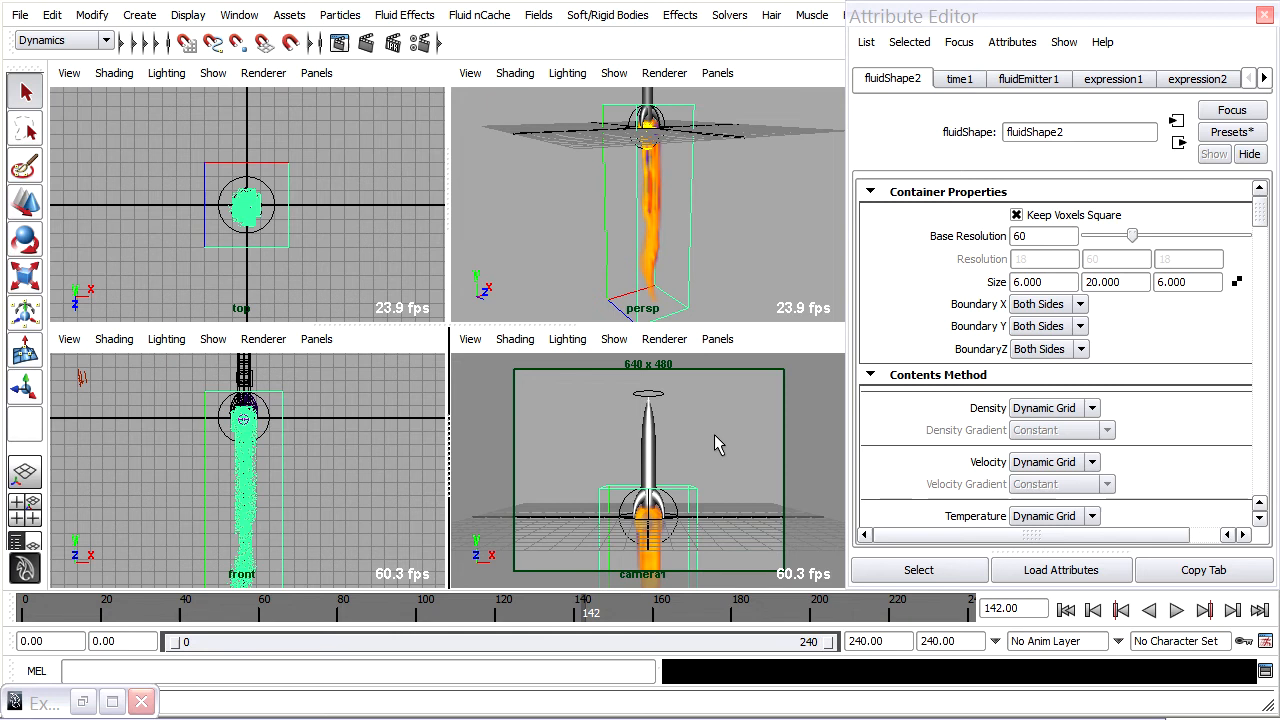
pyautogui.moveTo(352, 110)
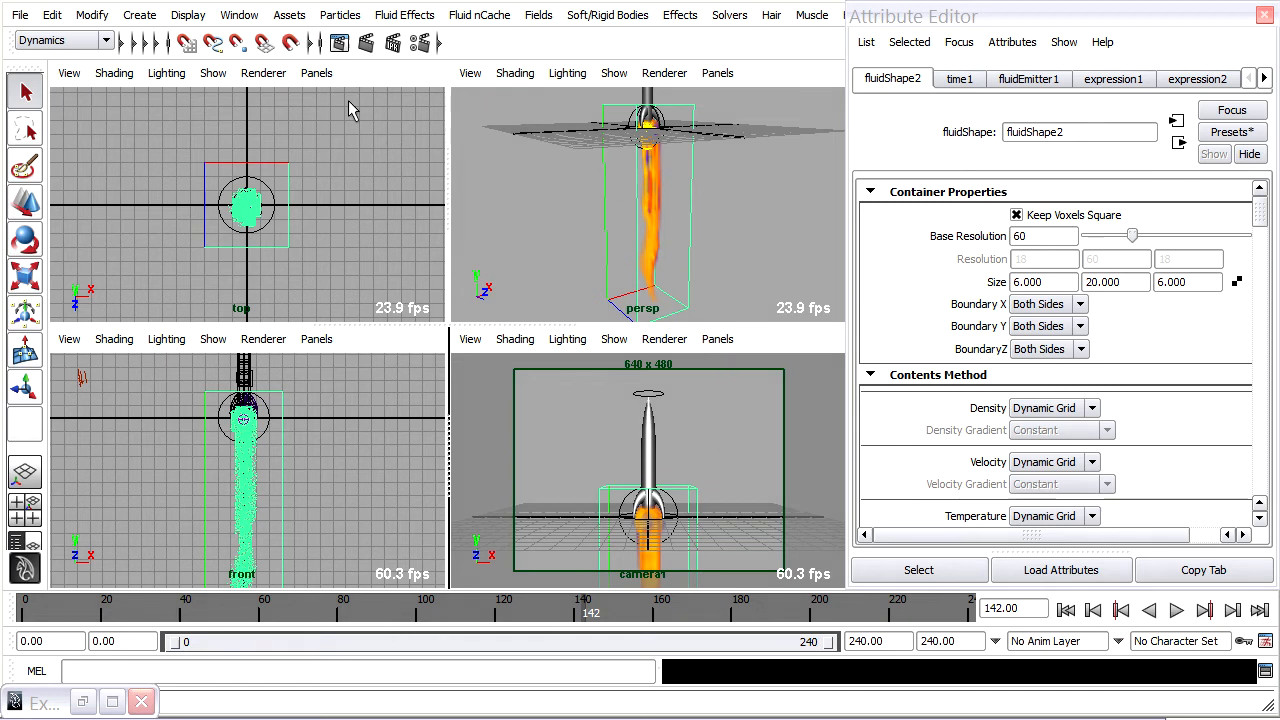
# In the Outliner, parent fluid1 under RocketLaunch_Control, then clear the selection
pyautogui.click(240, 14)
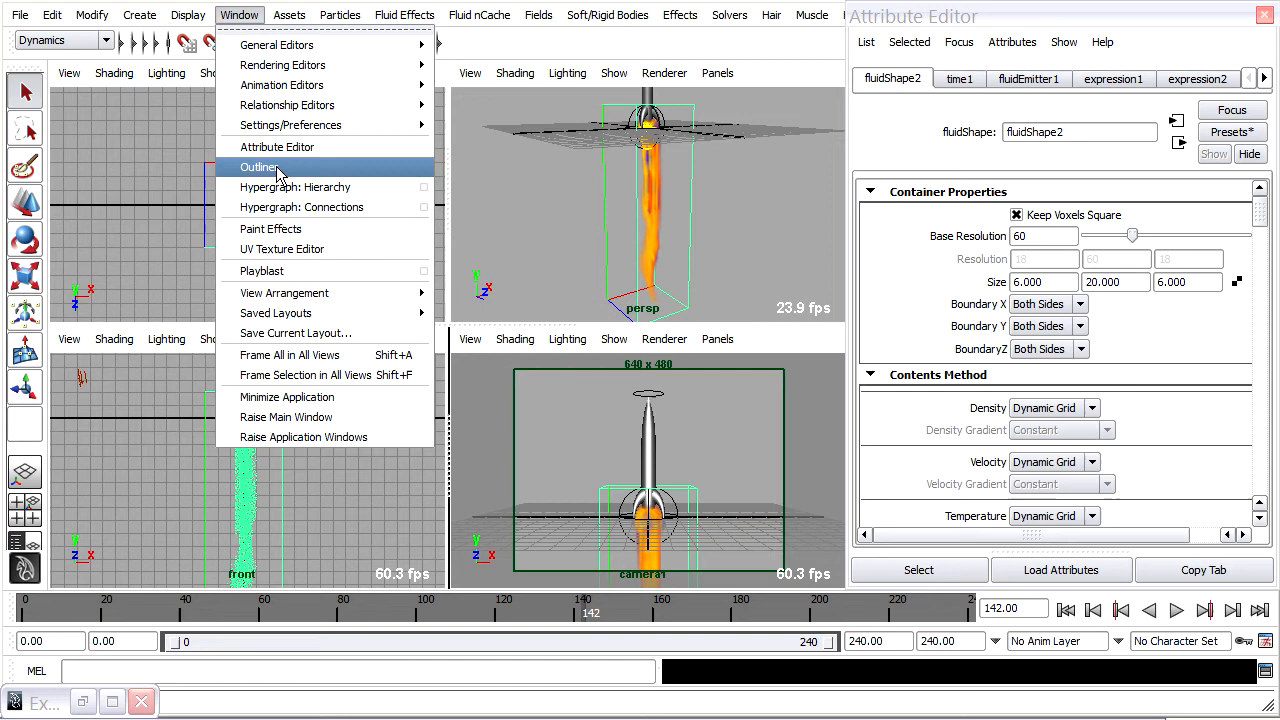
pyautogui.click(260, 168)
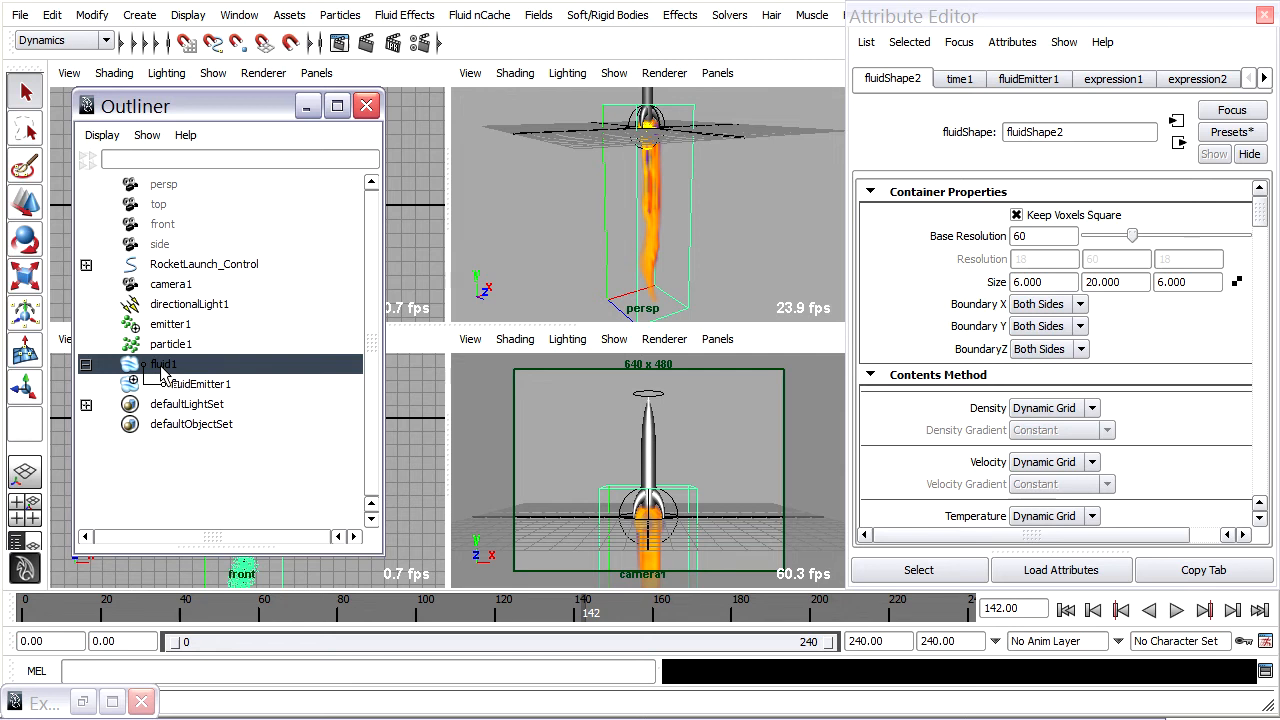
pyautogui.click(204, 264)
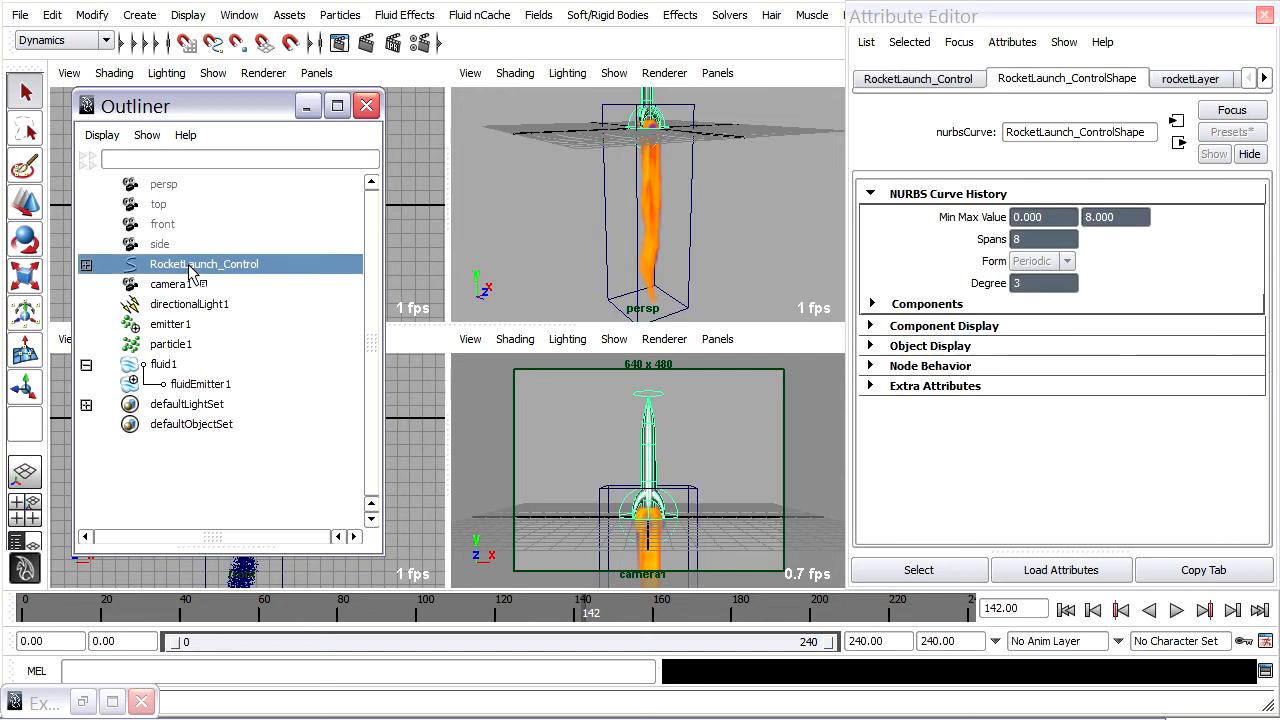
pyautogui.click(164, 364)
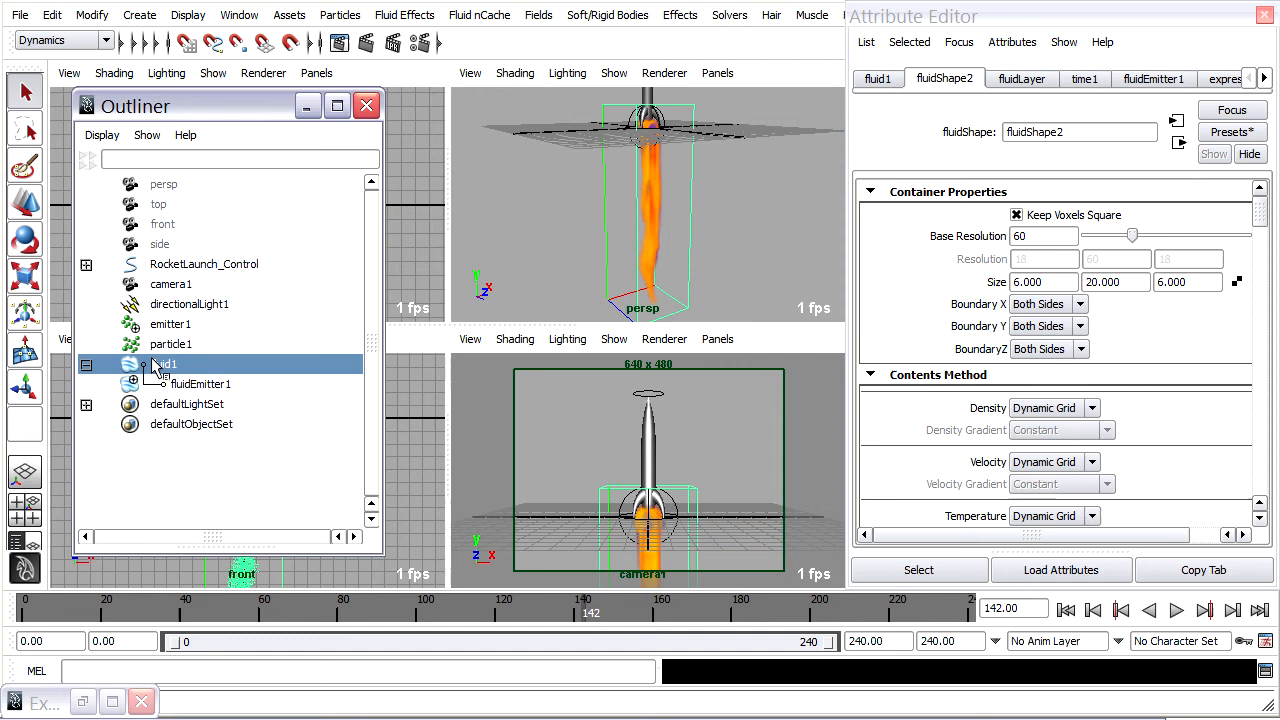
pyautogui.moveTo(168, 268)
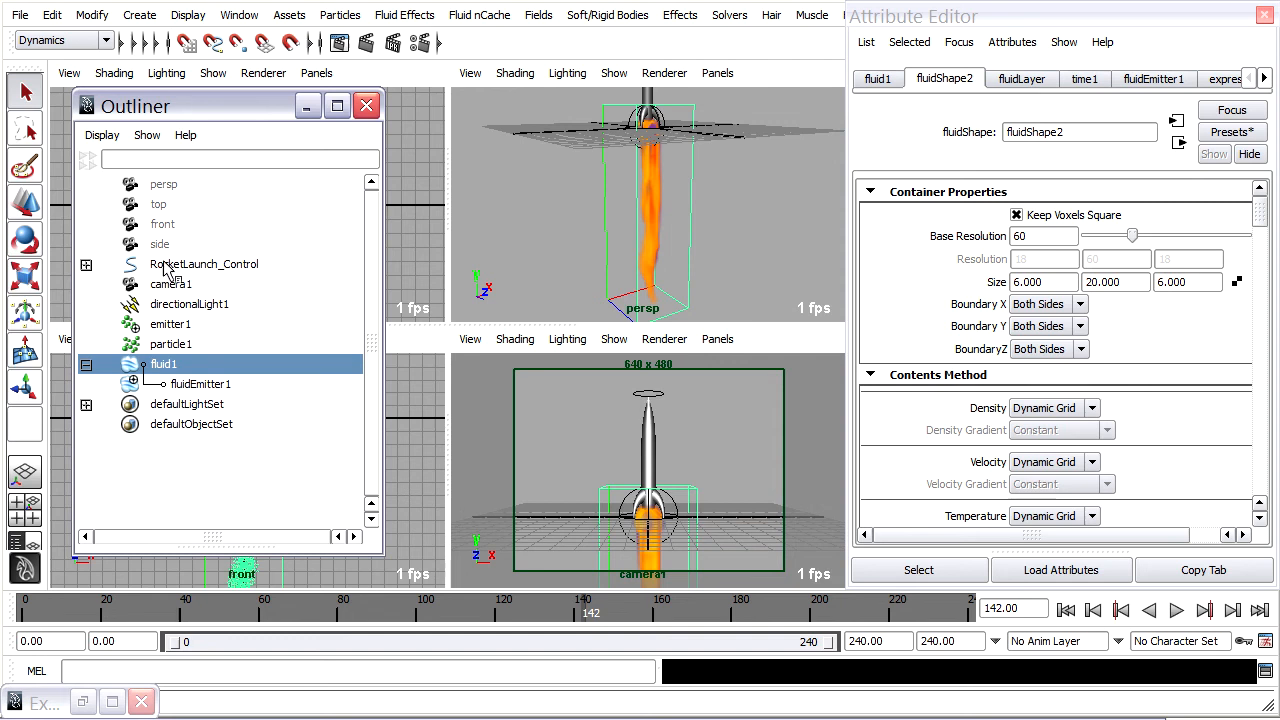
pyautogui.click(204, 264)
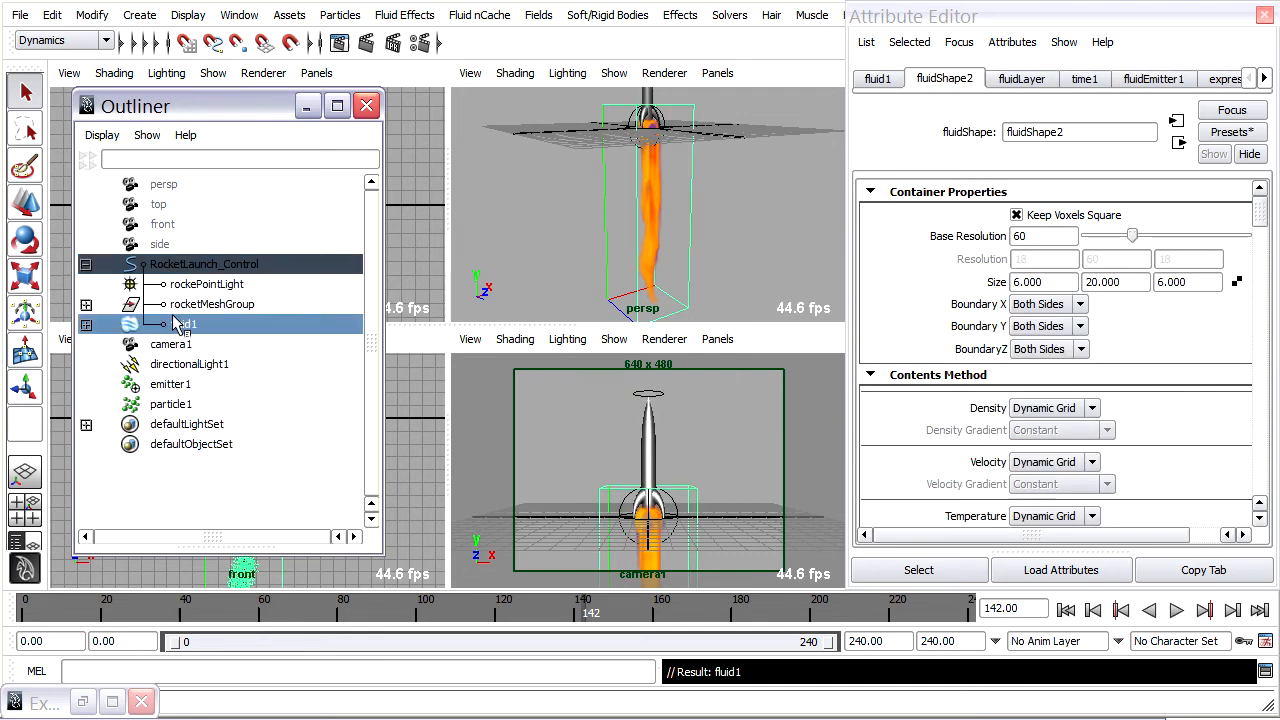
pyautogui.click(204, 264)
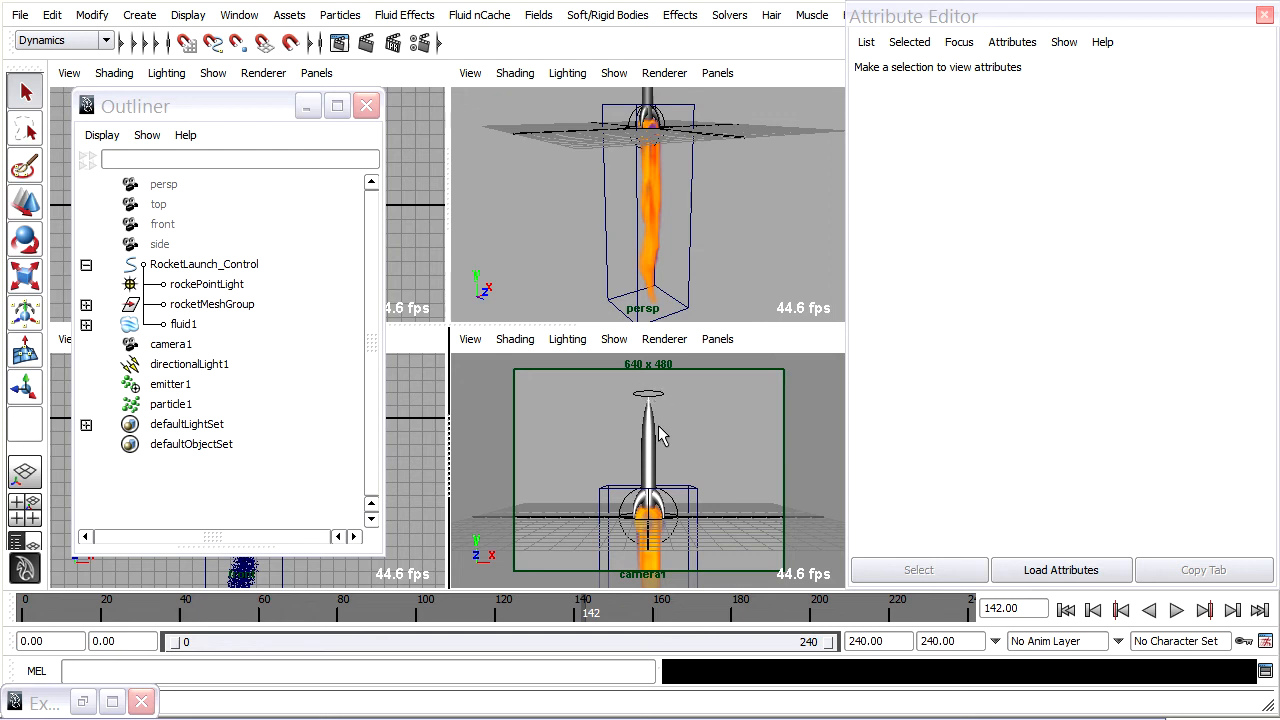
pyautogui.moveTo(660, 434)
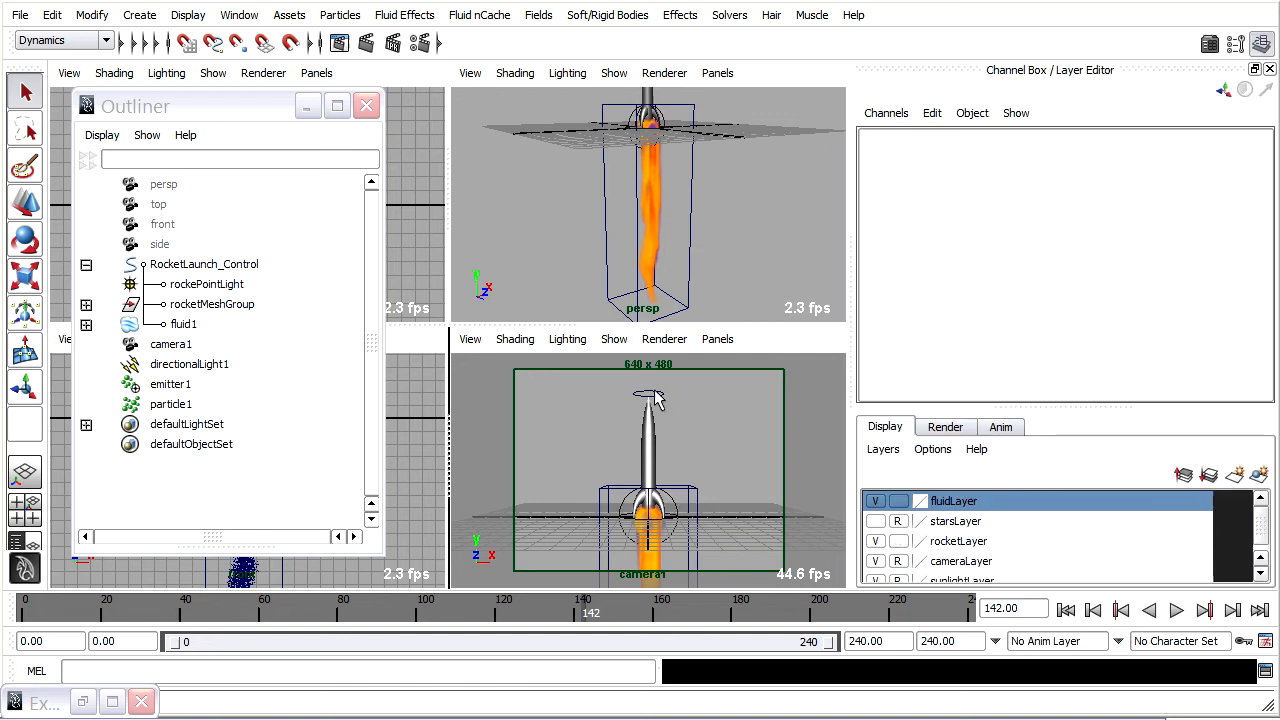
# Select RocketLaunch_Control and toggle the fluidLayer visibility off and back on
pyautogui.click(204, 264)
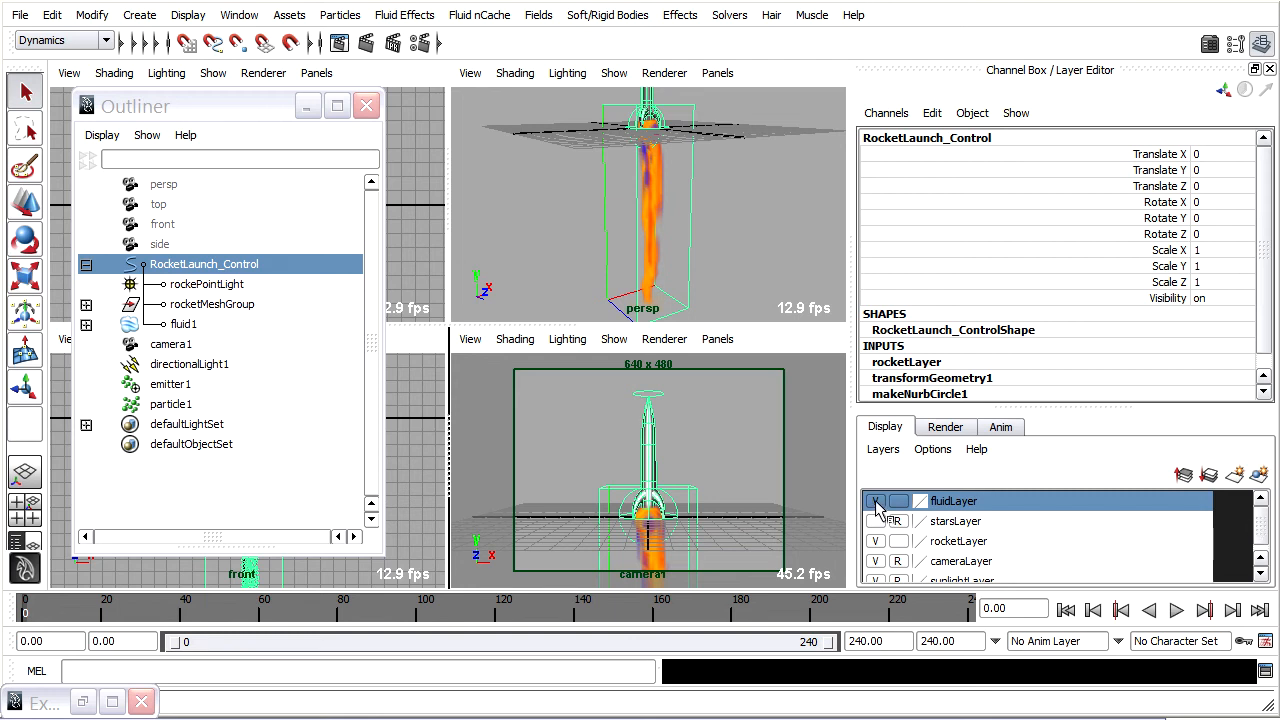
pyautogui.click(876, 500)
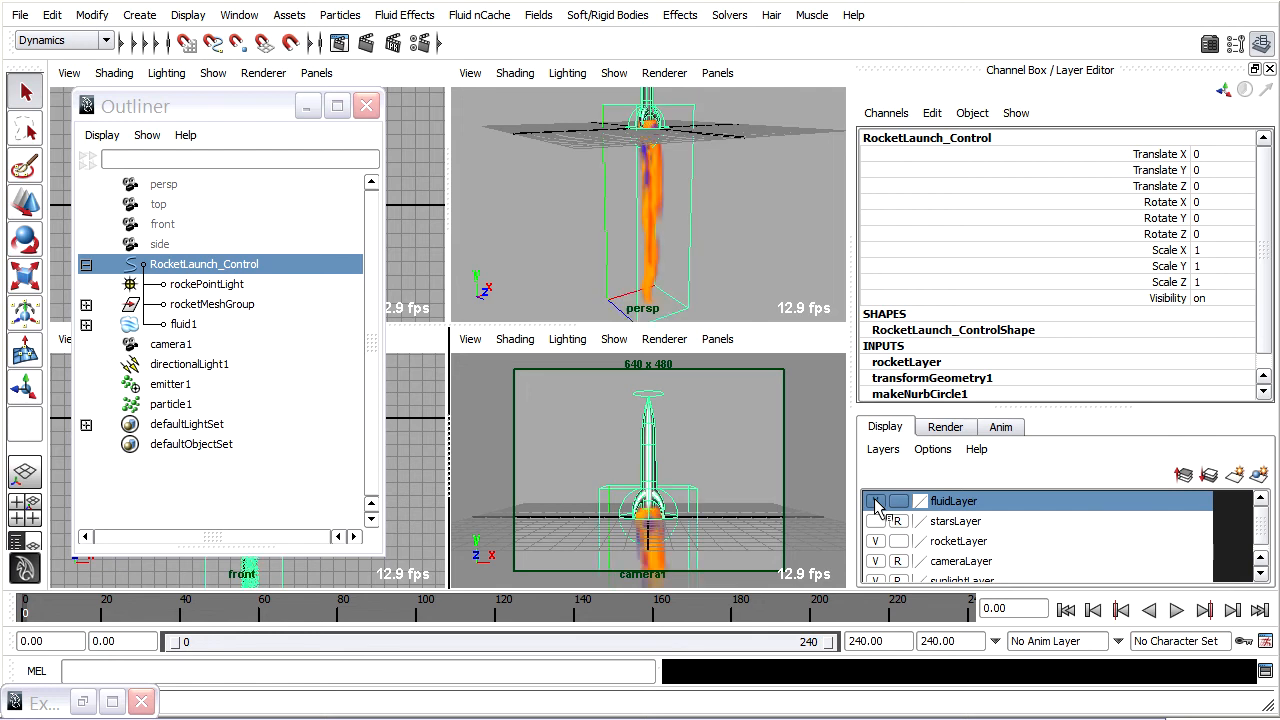
pyautogui.click(876, 500)
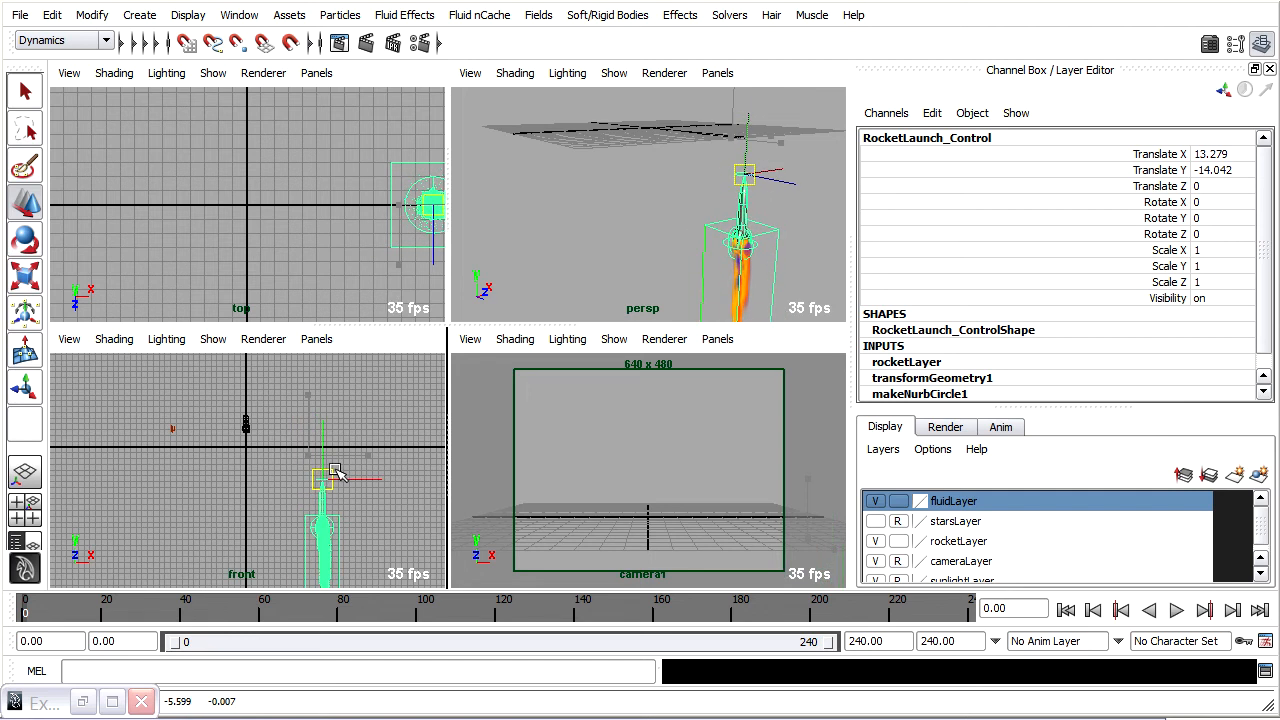
# Move the rocket rig to the lower right and tilt it to Rotate Z 46.97 degrees
pyautogui.moveTo(336, 478); pyautogui.dragTo(336, 480)
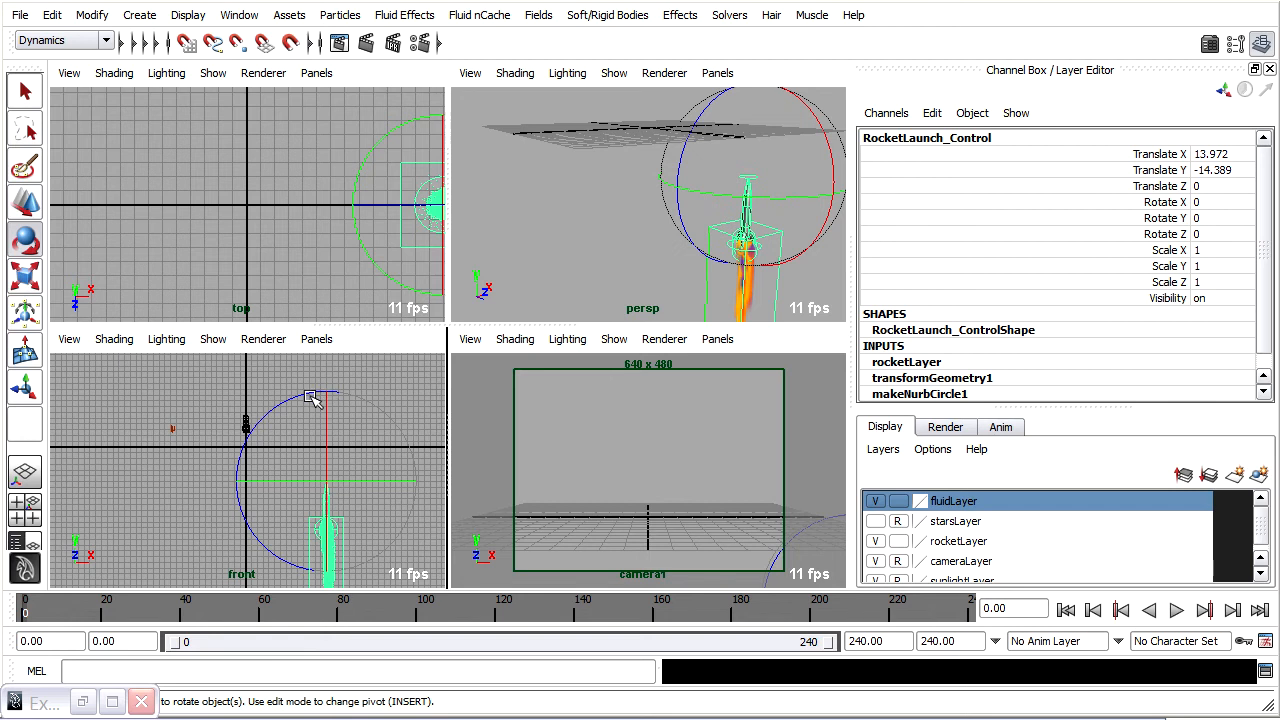
pyautogui.moveTo(316, 392); pyautogui.dragTo(236, 418)
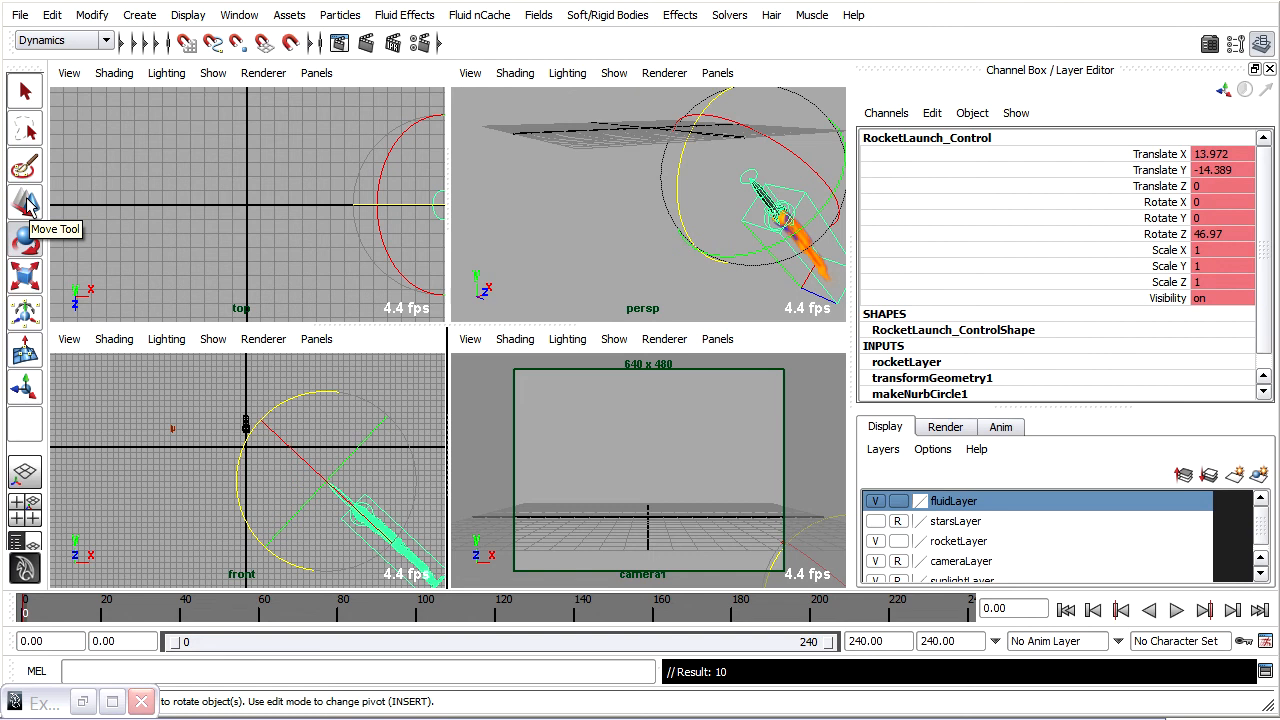
pyautogui.click(24, 204)
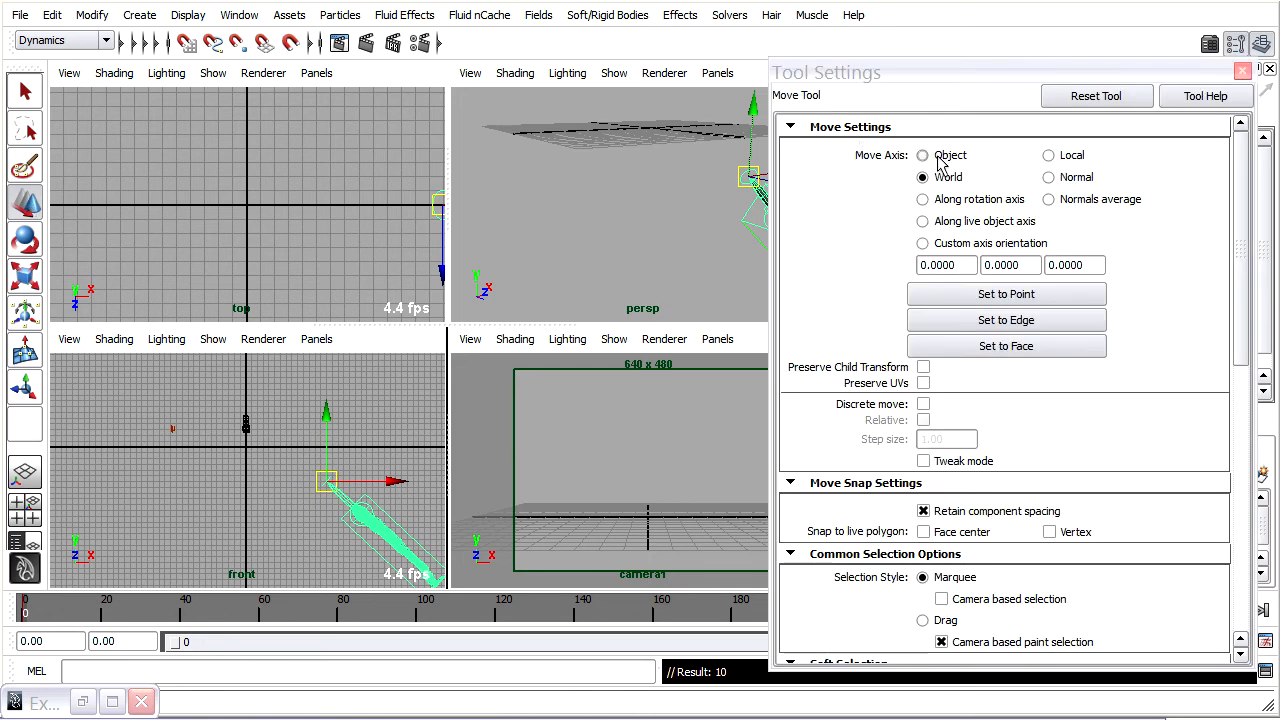
# Set the Move tool's Move Axis to Object so moves follow the rocket's tilted axes
pyautogui.click(922, 156)
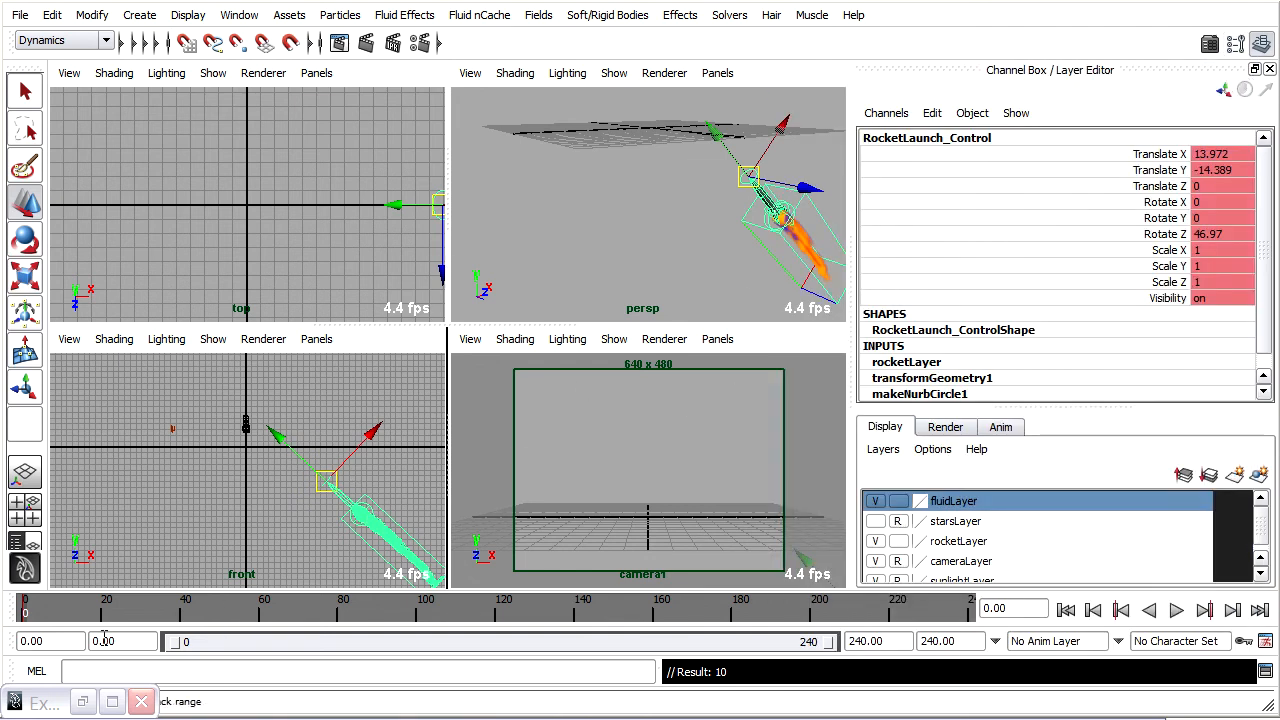
# At frame 240, move the rocket along its diagonal toward the upper left and key it
pyautogui.click(1176, 610)
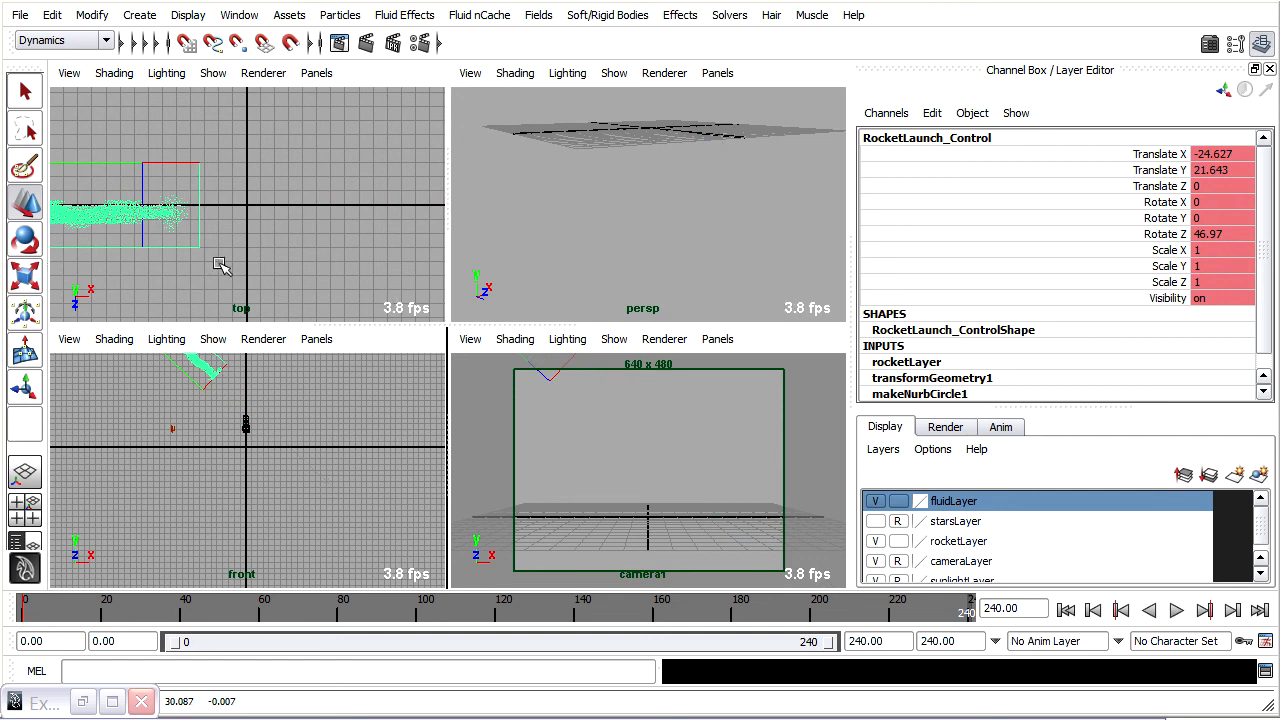
pyautogui.click(1176, 610)
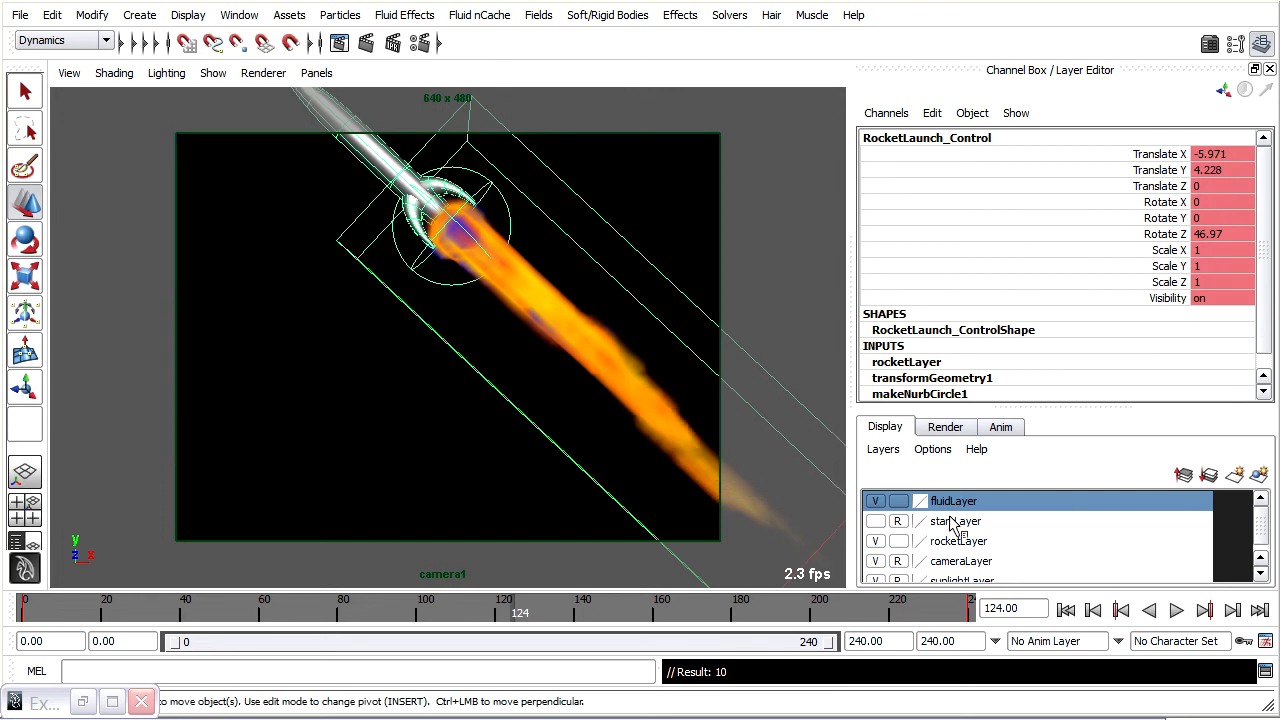
# Play the rocket flight in camera1, stop playback around frame 234, and maximize the panel
pyautogui.click(1176, 610)
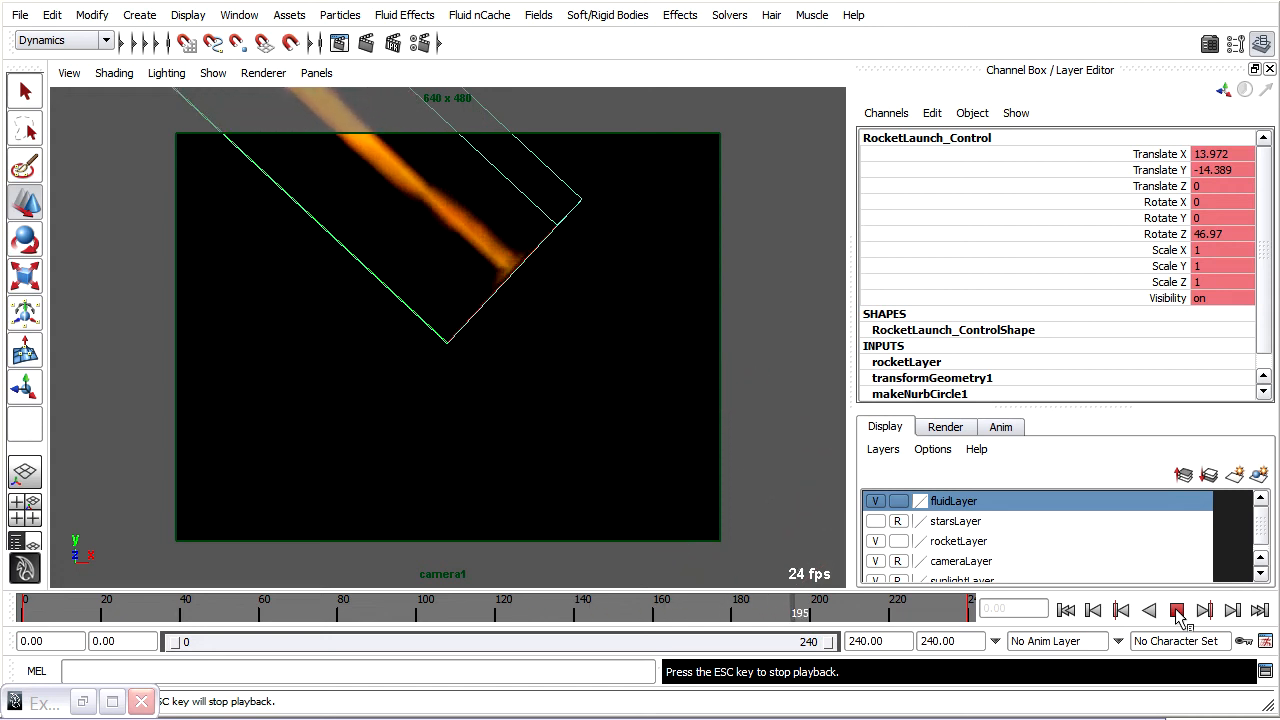
pyautogui.click(1176, 610)
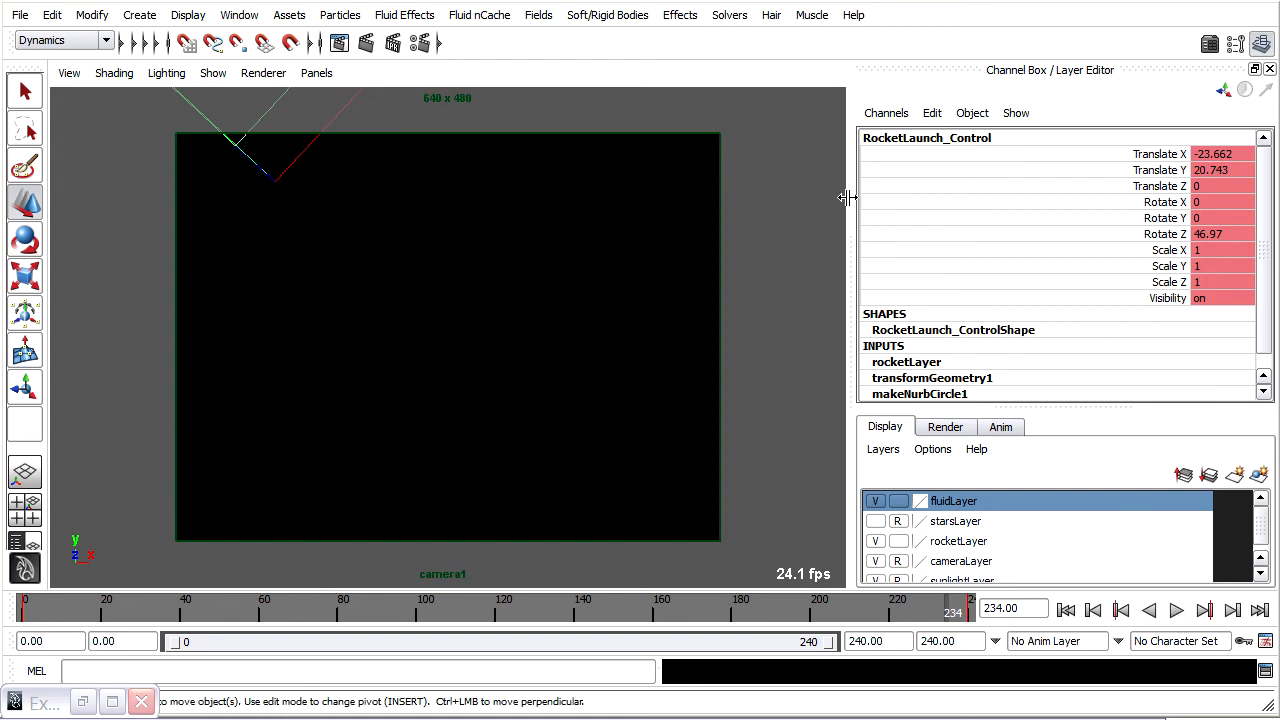
pyautogui.click(52, 14)
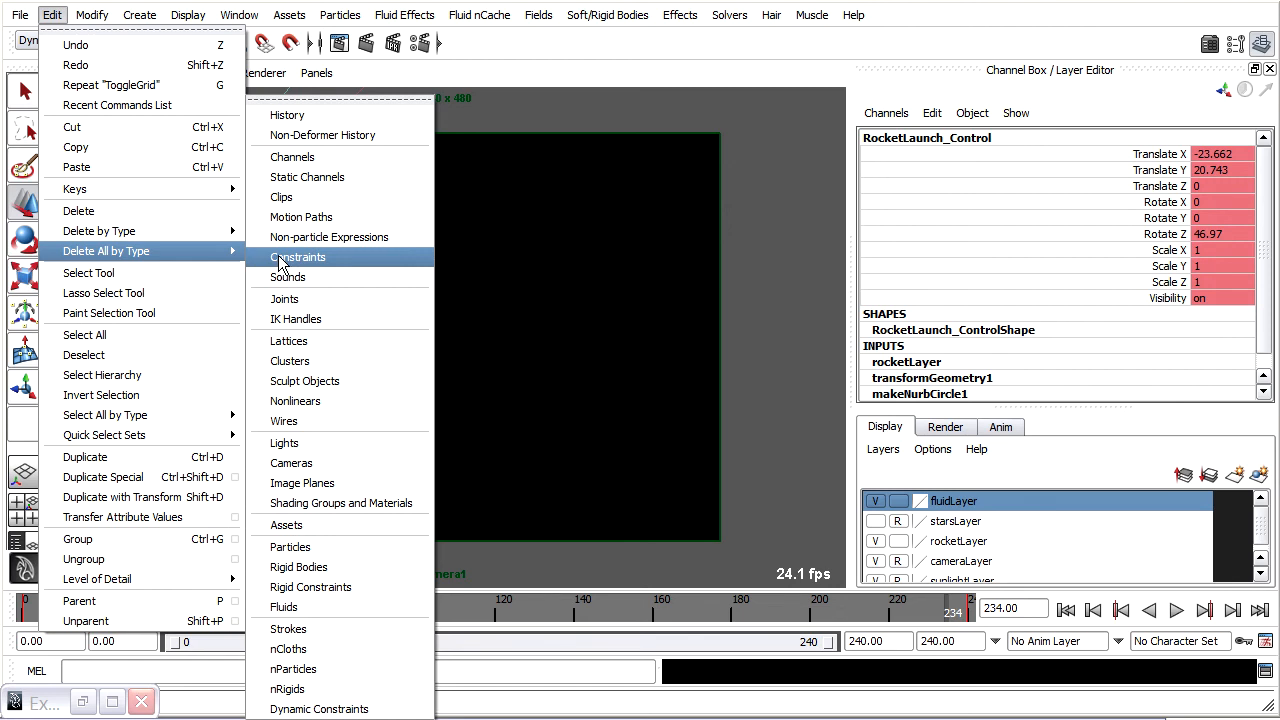
# Delete static channels so only X and Y position stay keyed, rewind to frame 0 and replay
pyautogui.click(296, 256)
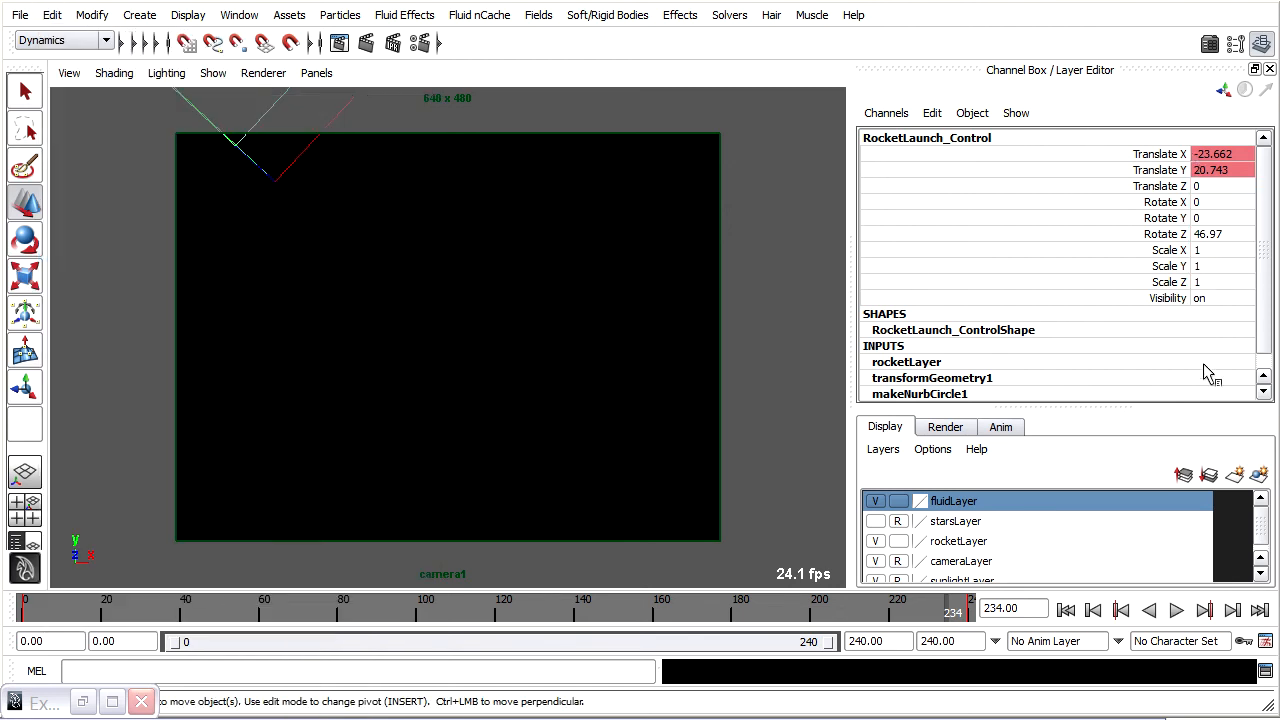
pyautogui.click(1176, 610)
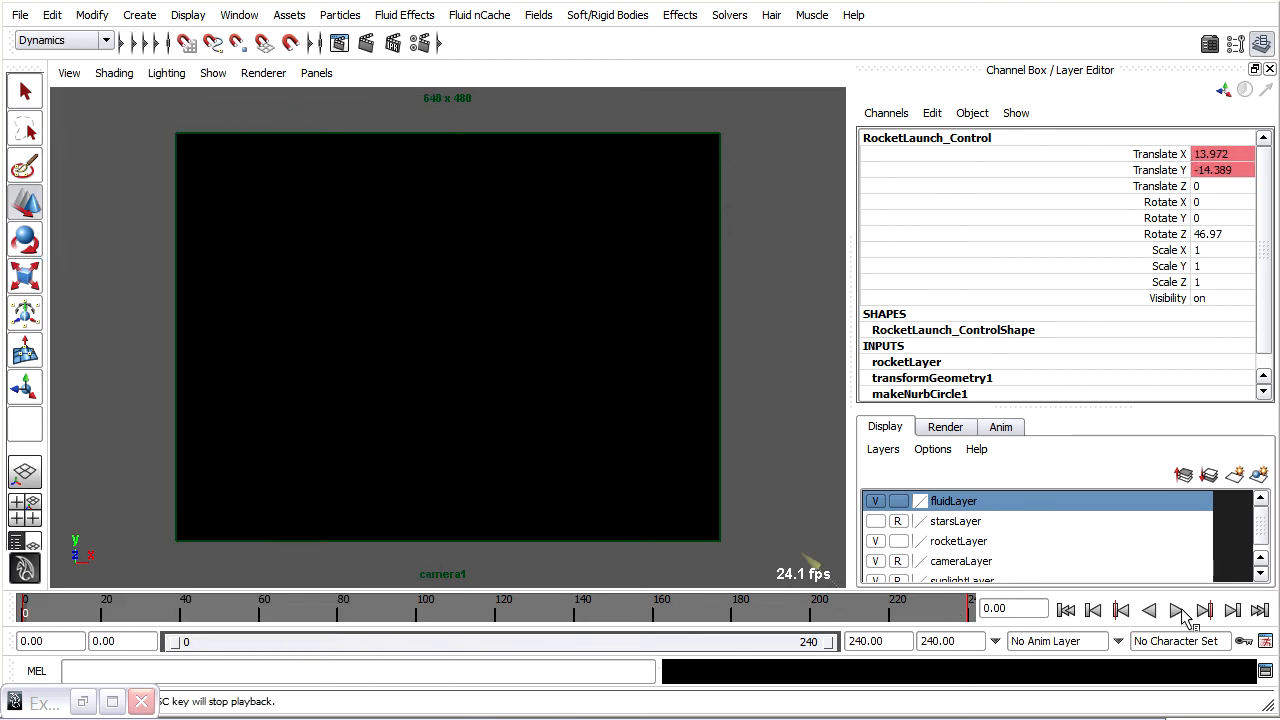
pyautogui.click(1178, 610)
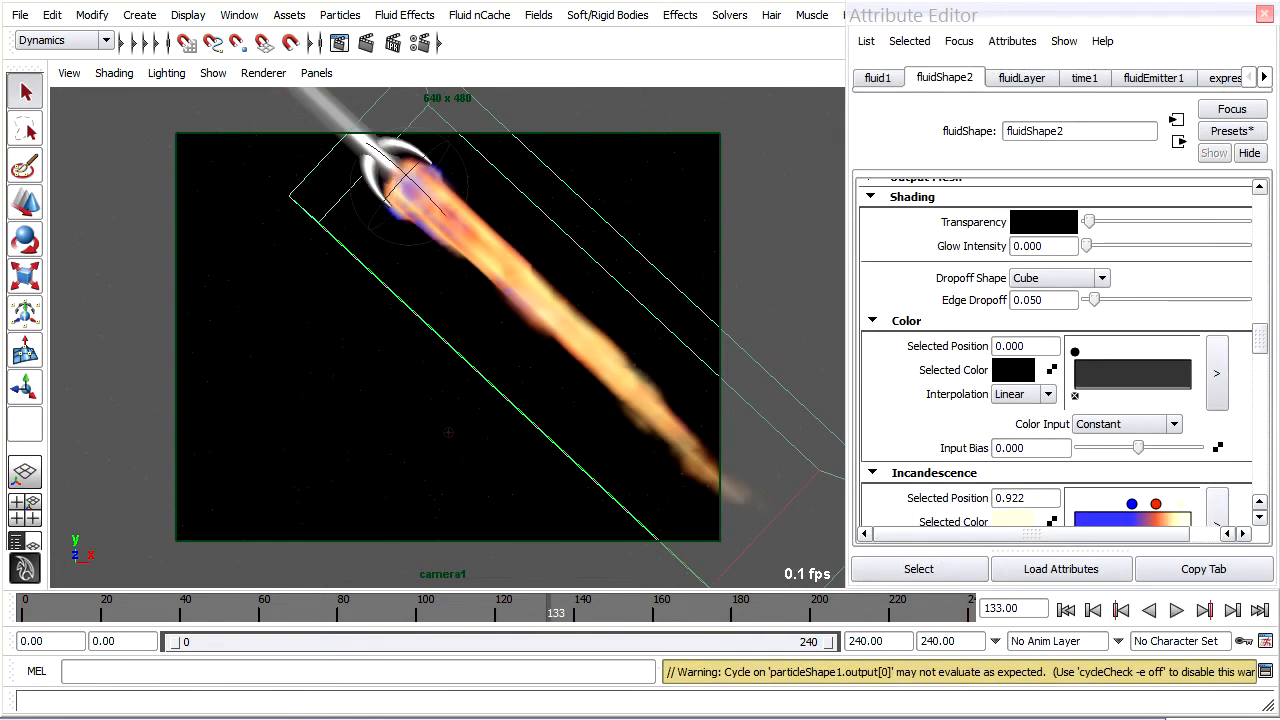
# Scroll the fluidShape2 attributes through Color and Incandescence back to Glow Intensity
pyautogui.scroll(-3)
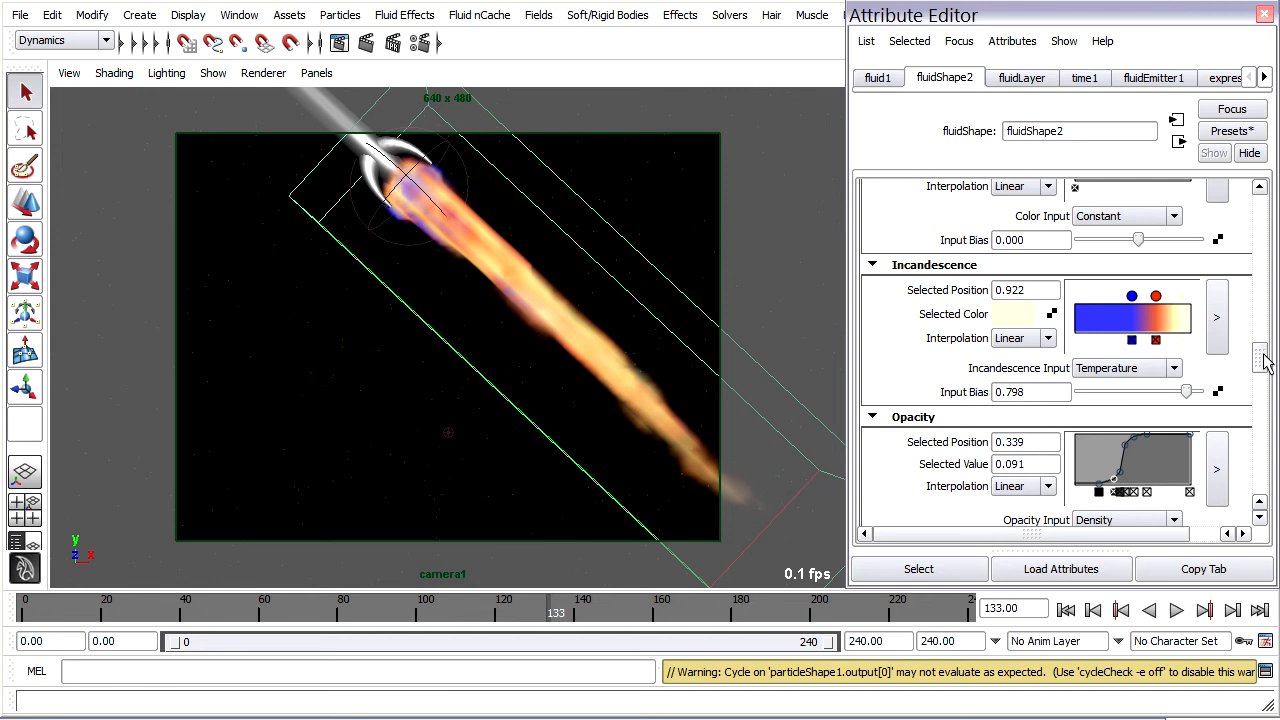
pyautogui.moveTo(1188, 304)
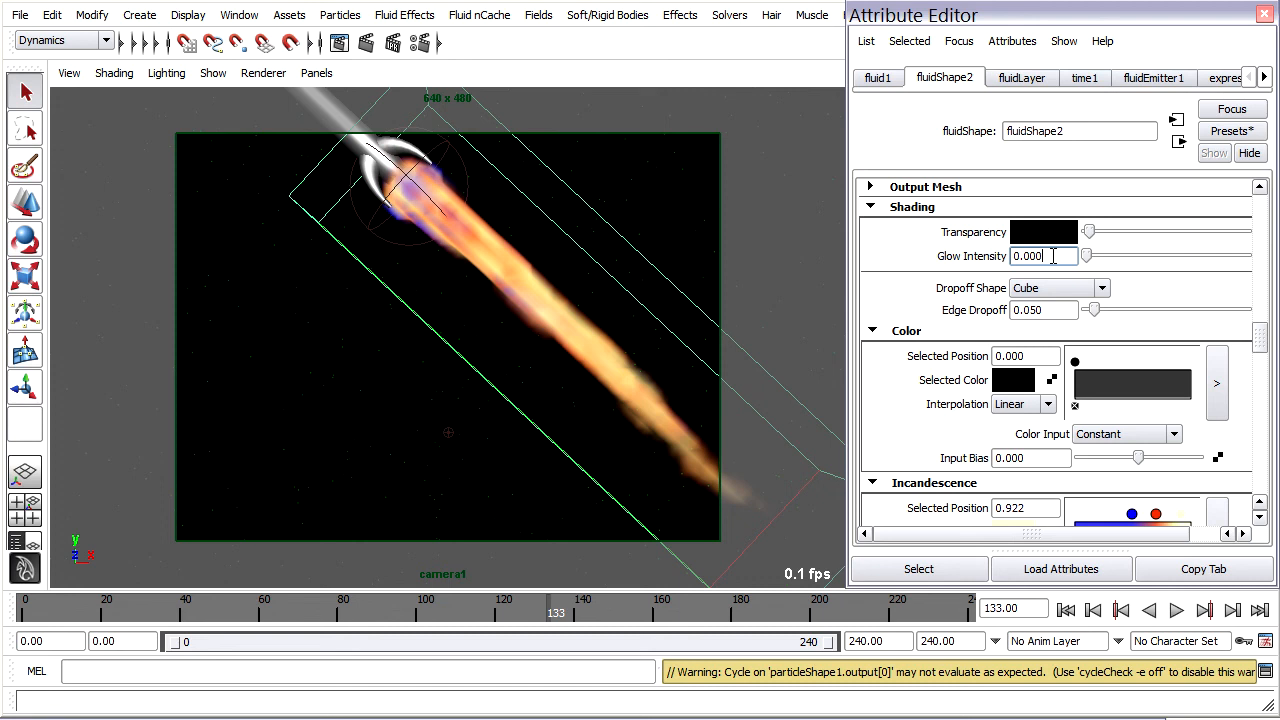
pyautogui.moveTo(780, 164)
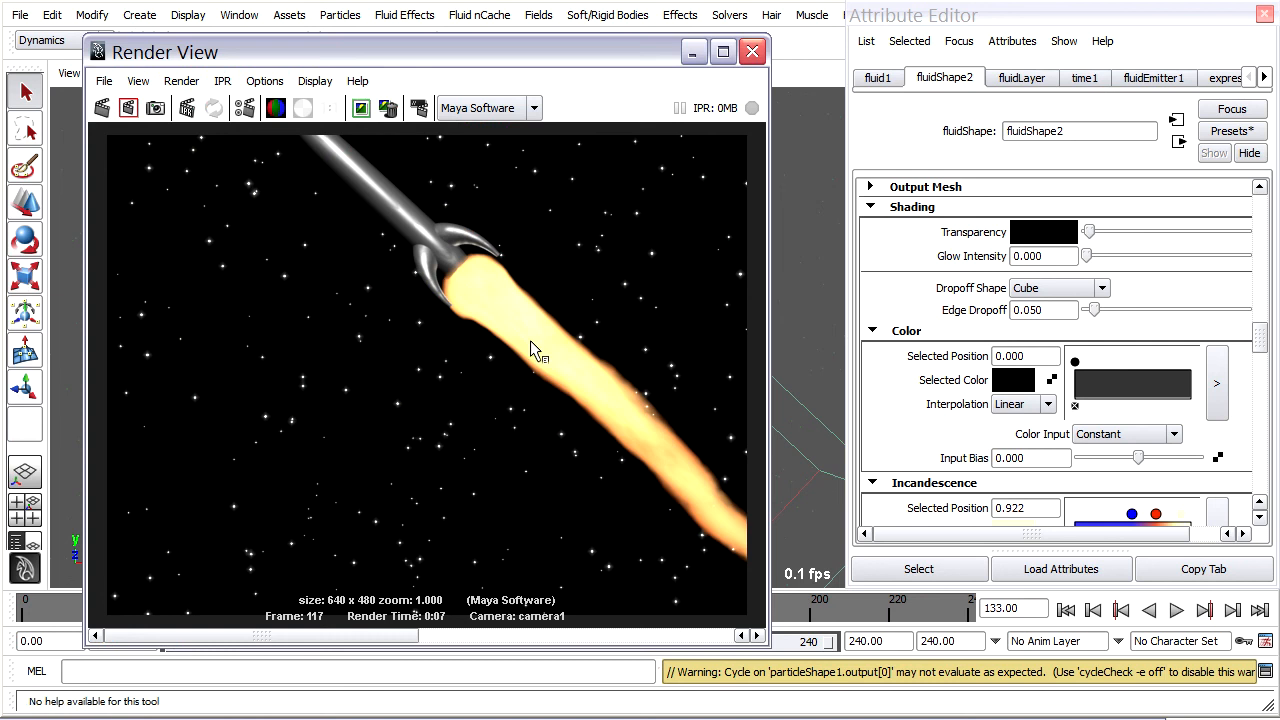
pyautogui.moveTo(690, 500)
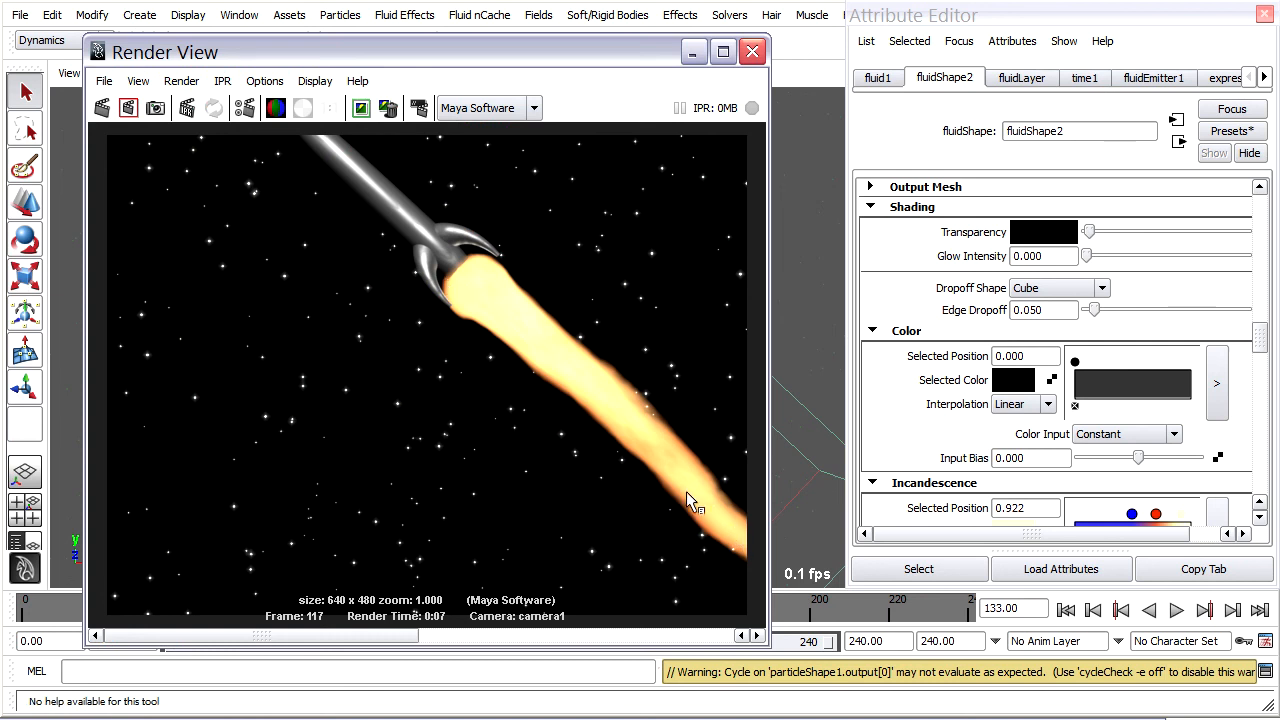
pyautogui.moveTo(500, 316)
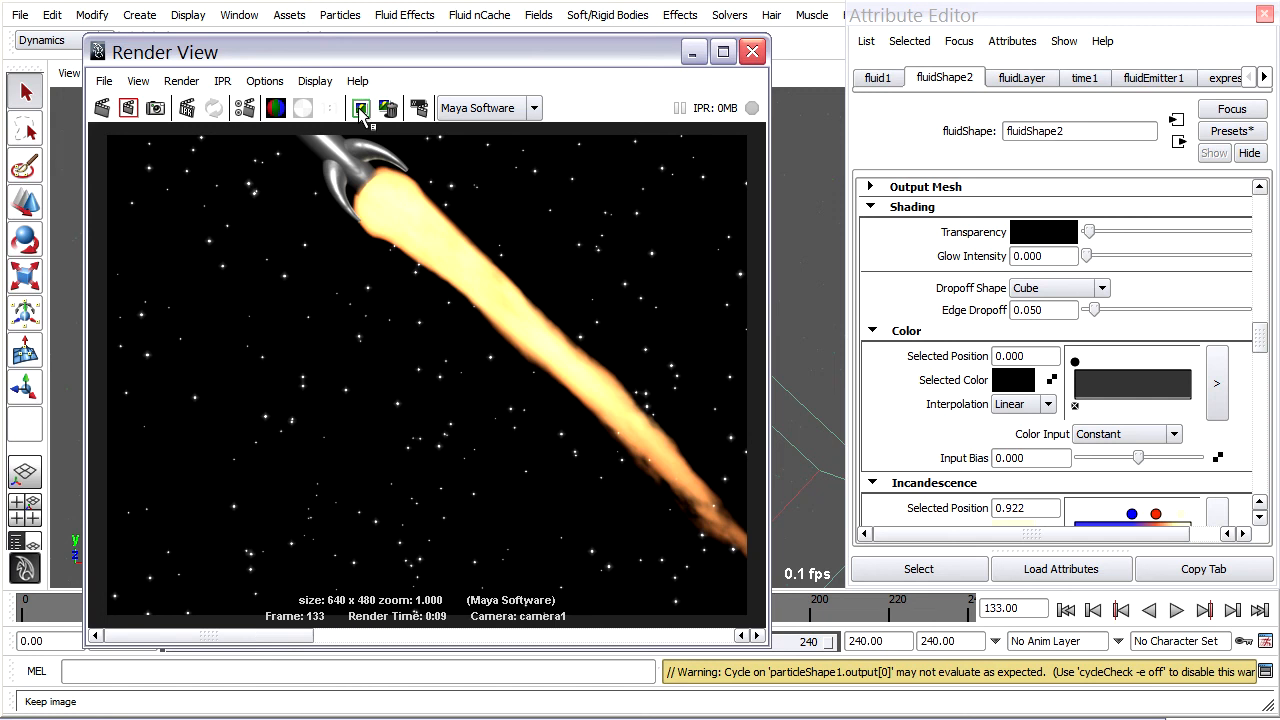
pyautogui.moveTo(1090, 292)
pyautogui.write('0.180')
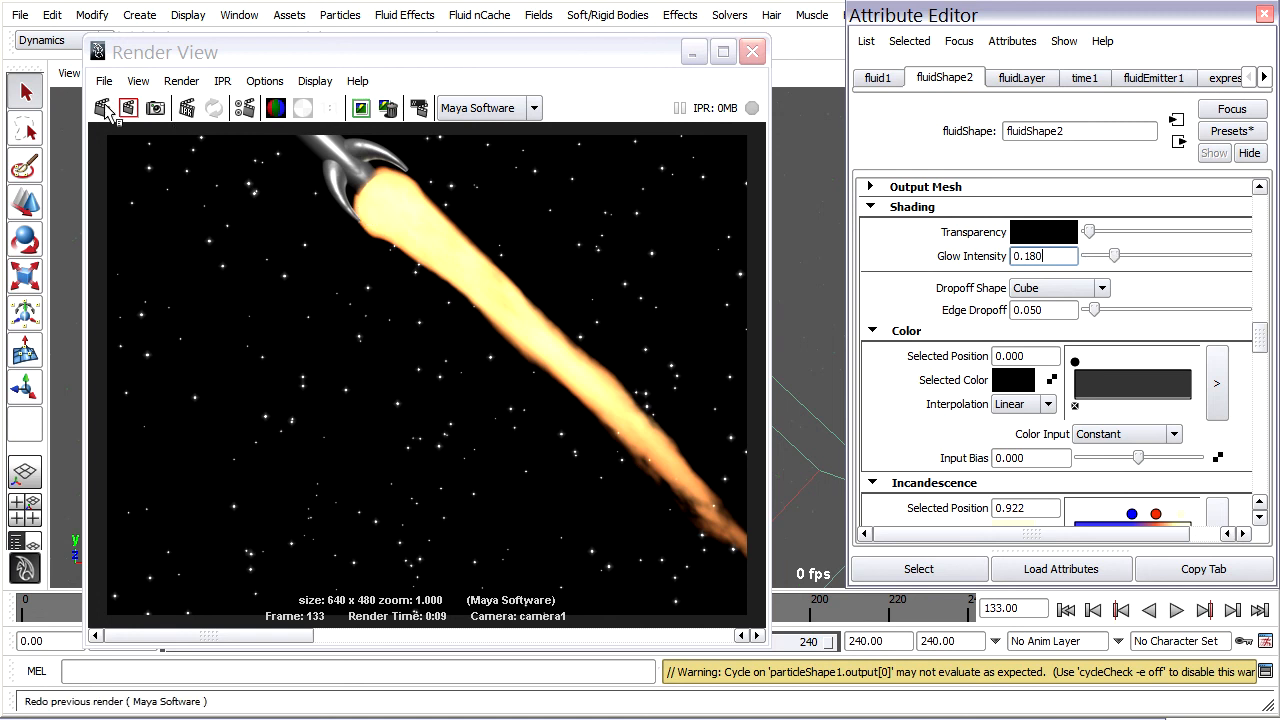
# Redo the previous Render View render of frame 133 with the 0.180 glow intensity
pyautogui.click(104, 108)
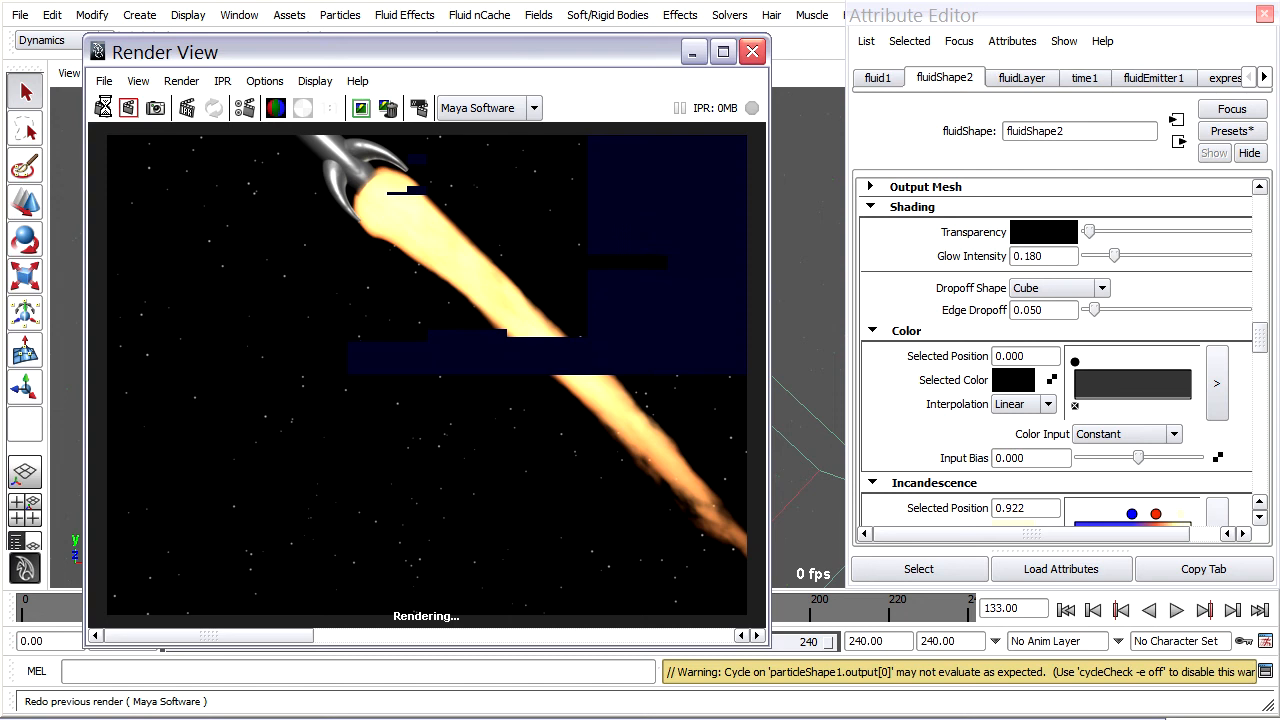
pyautogui.click(100, 108)
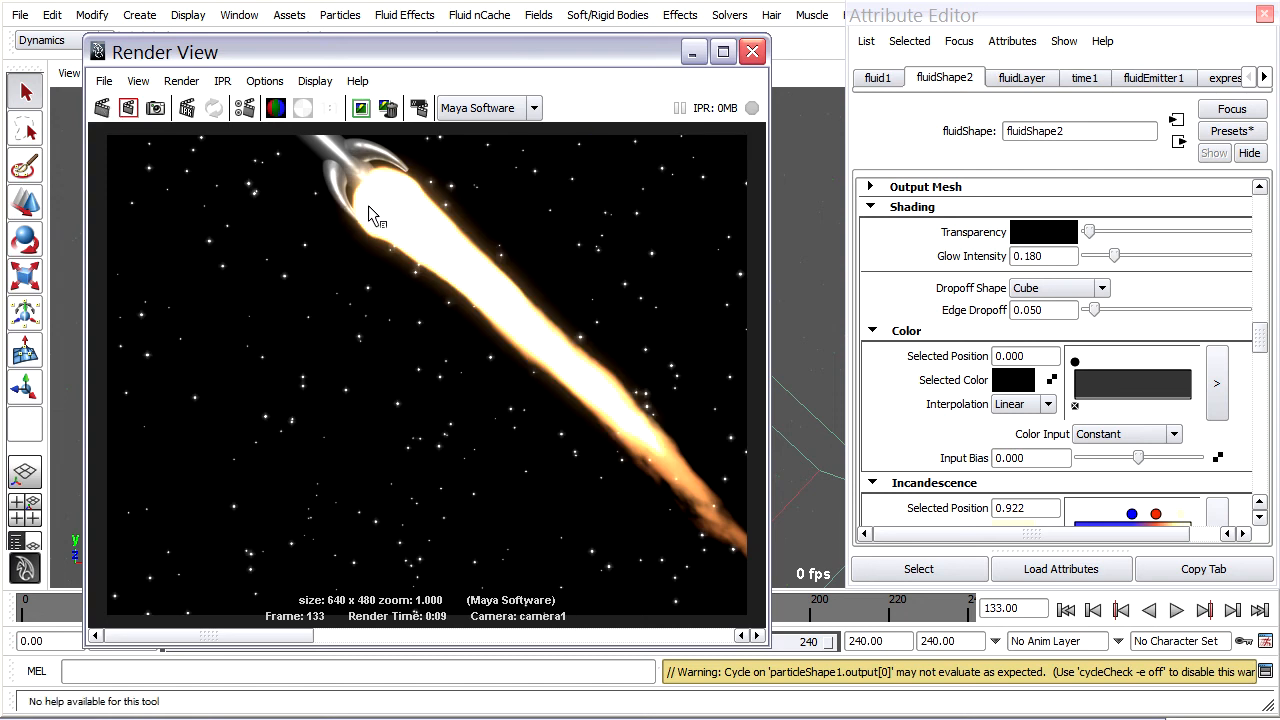
pyautogui.moveTo(490, 312)
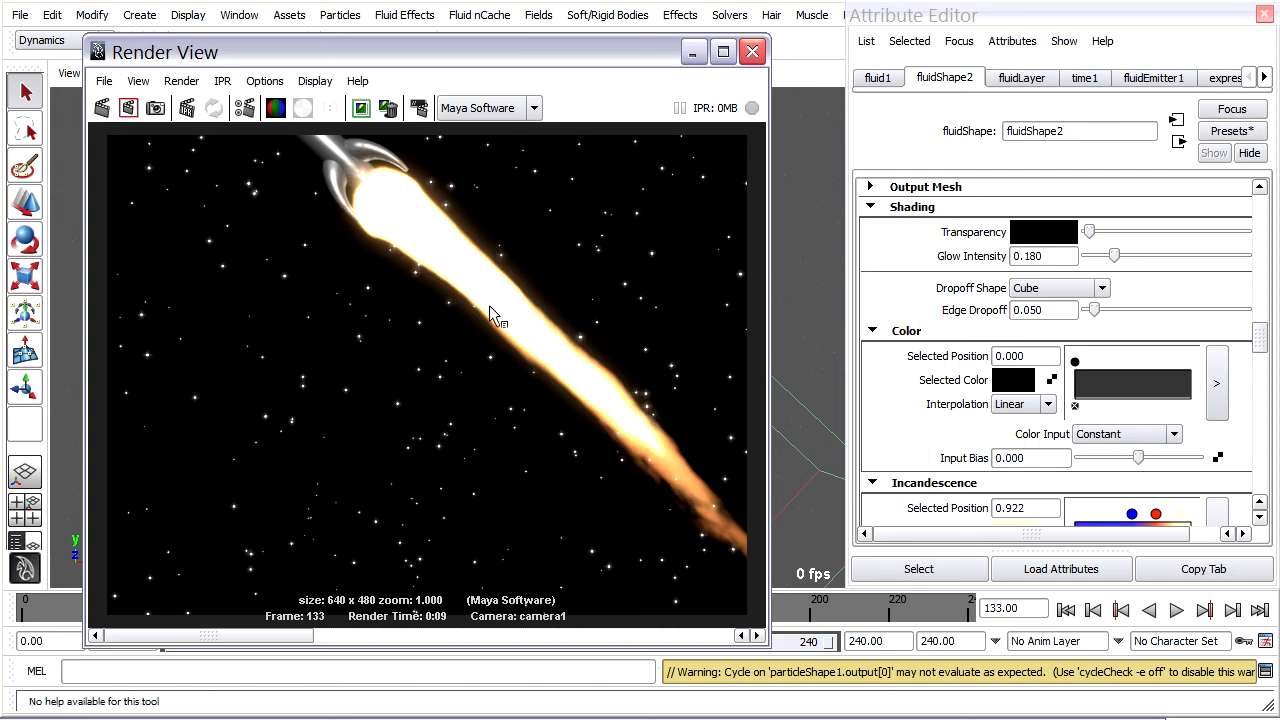
pyautogui.moveTo(676, 460)
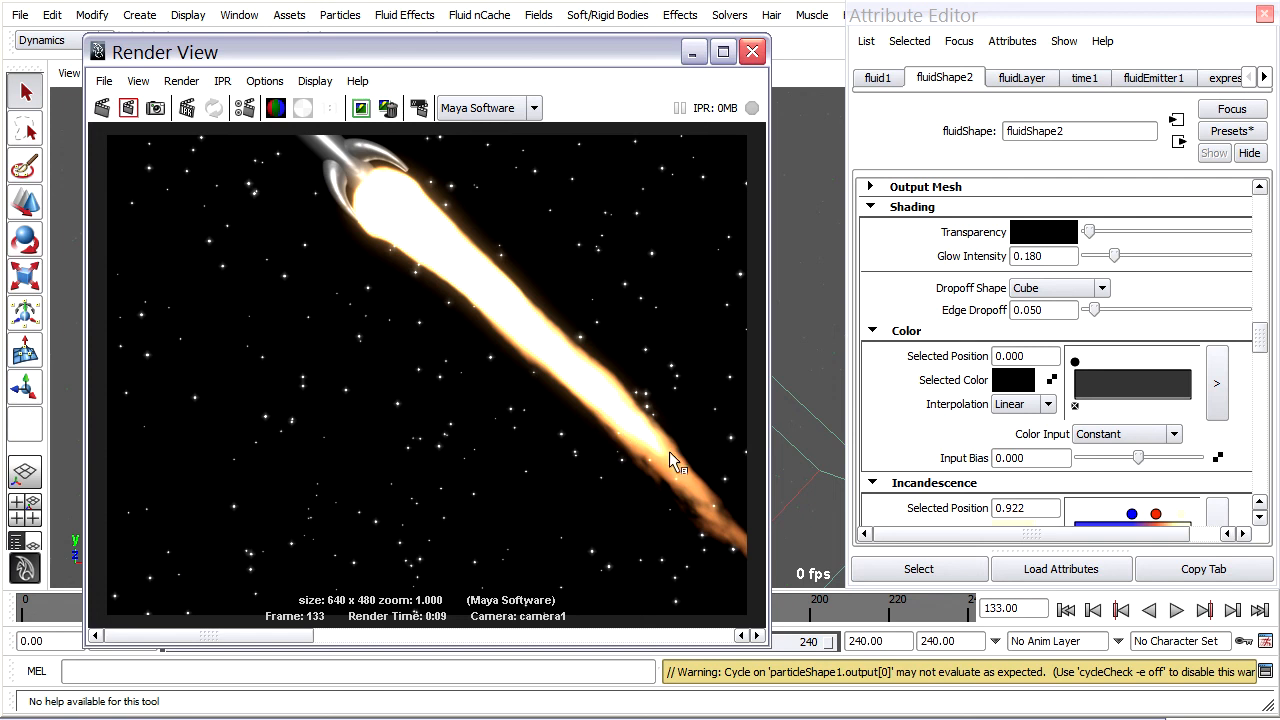
pyautogui.moveTo(584, 400)
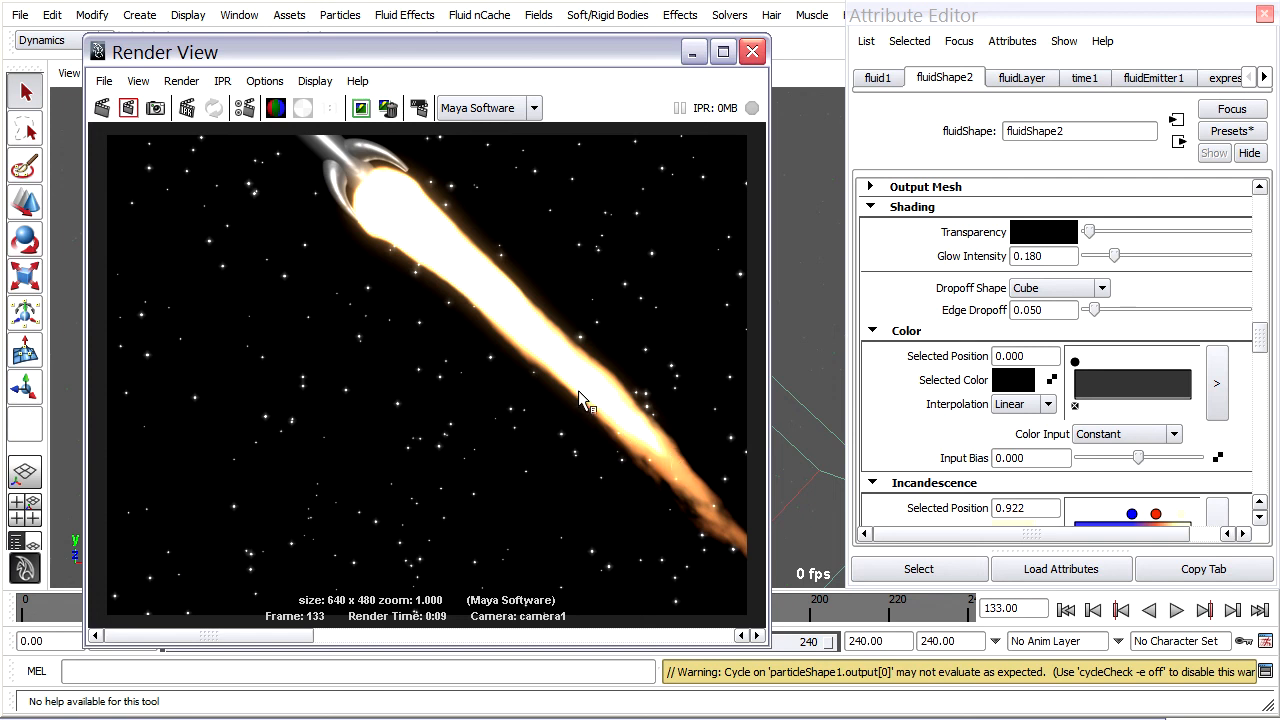